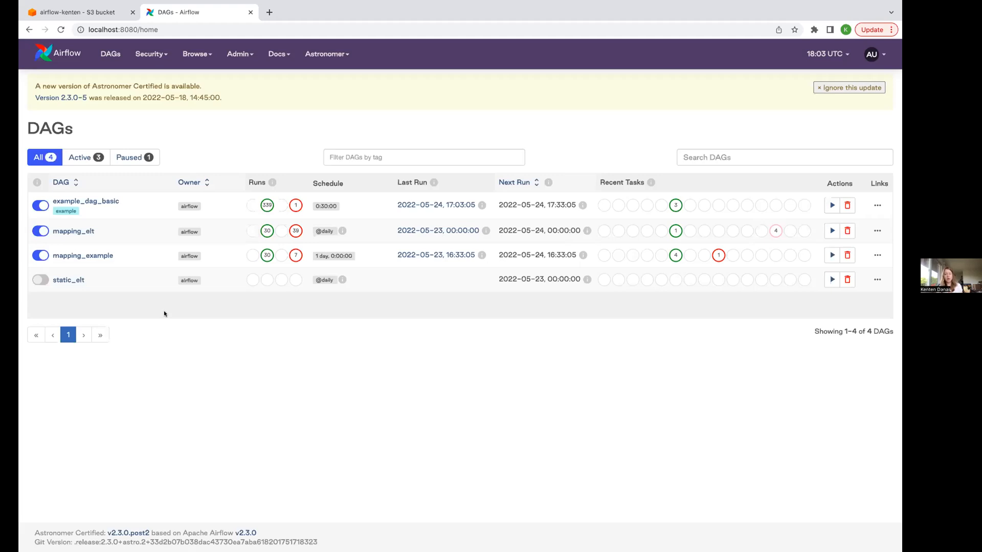
{"action": "mouse_move", "coordinate": [69, 281]}
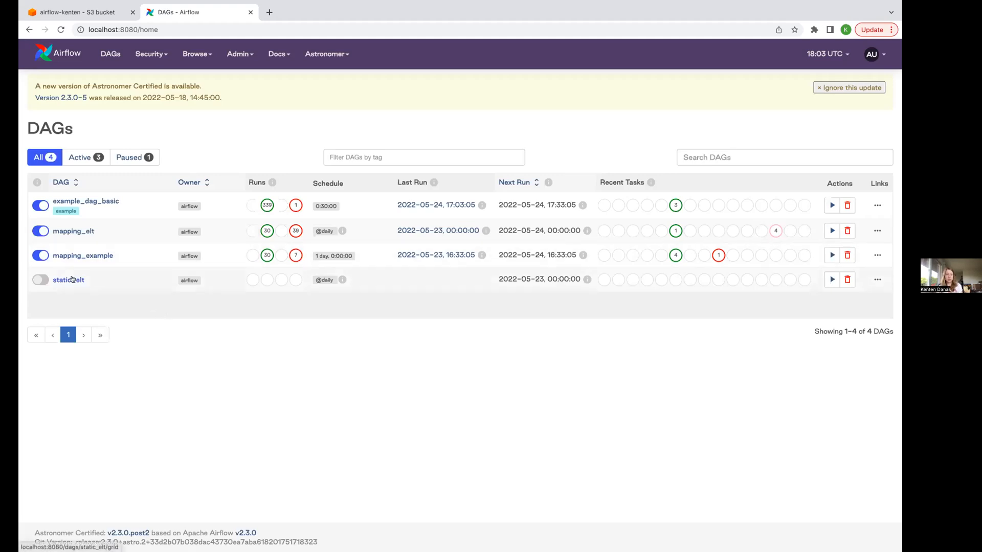
{"action": "mouse_move", "coordinate": [69, 281]}
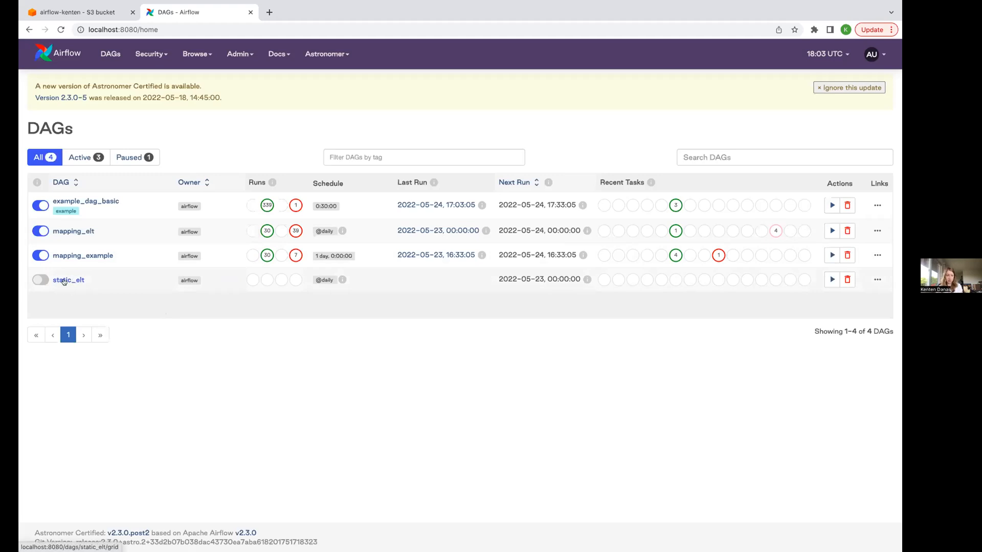
Show the static_elt DAG's graph with get_s3_files feeding load_files_to_snowflake.
{"action": "left_click", "coordinate": [68, 280]}
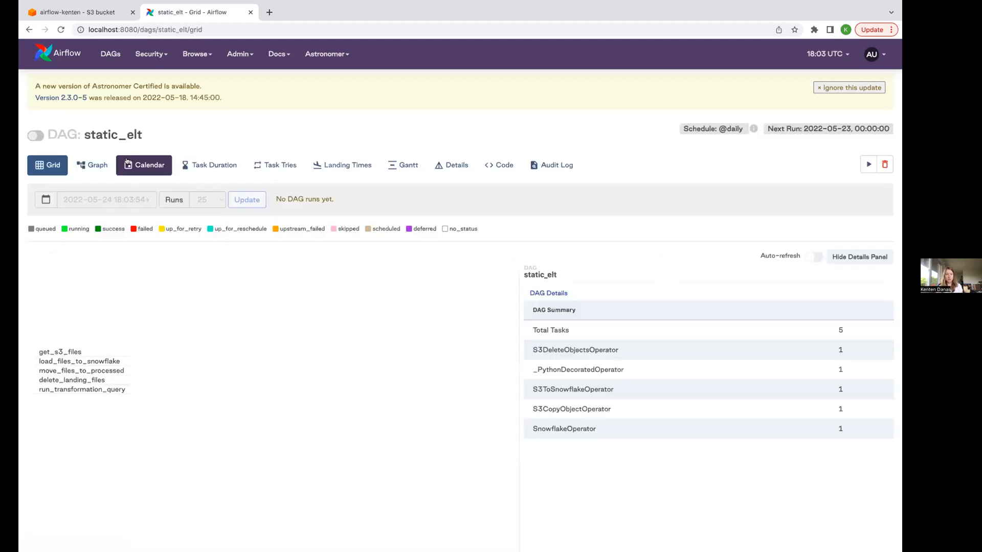
{"action": "left_click", "coordinate": [91, 165]}
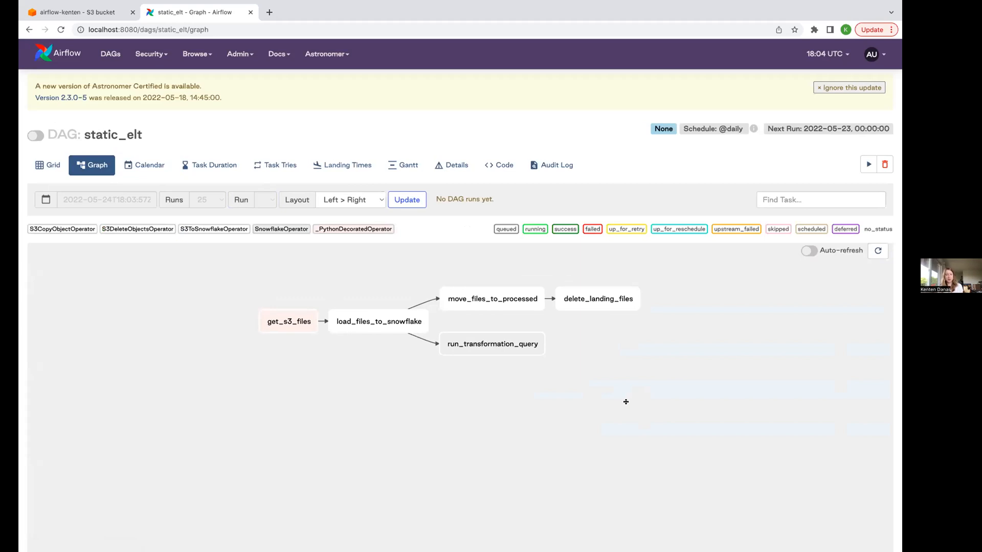
{"action": "mouse_move", "coordinate": [657, 385]}
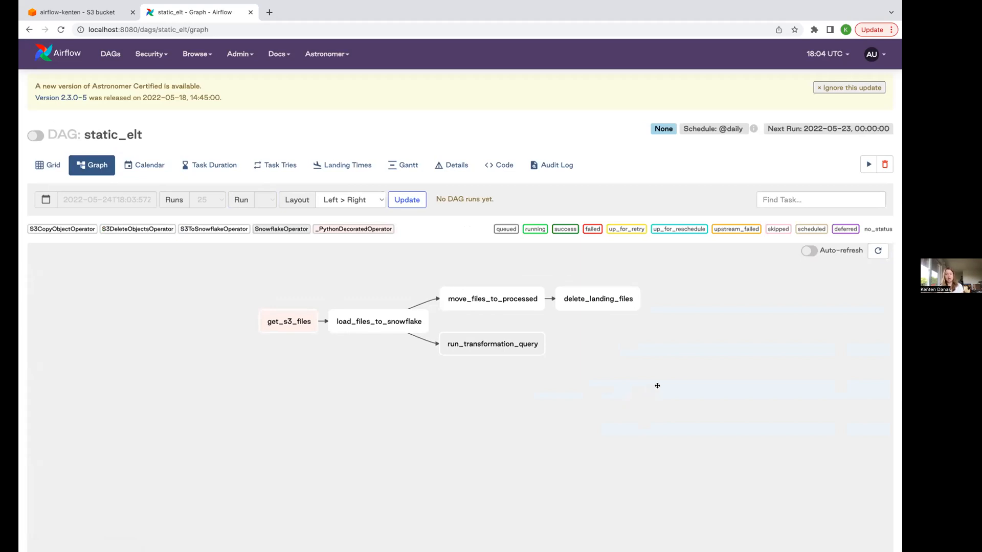
{"action": "mouse_move", "coordinate": [554, 374]}
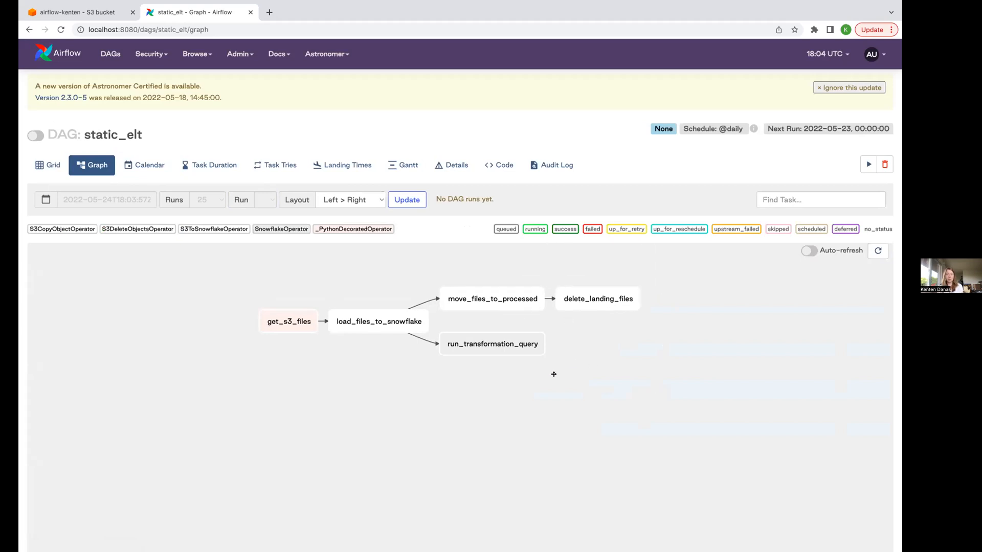
{"action": "mouse_move", "coordinate": [650, 362]}
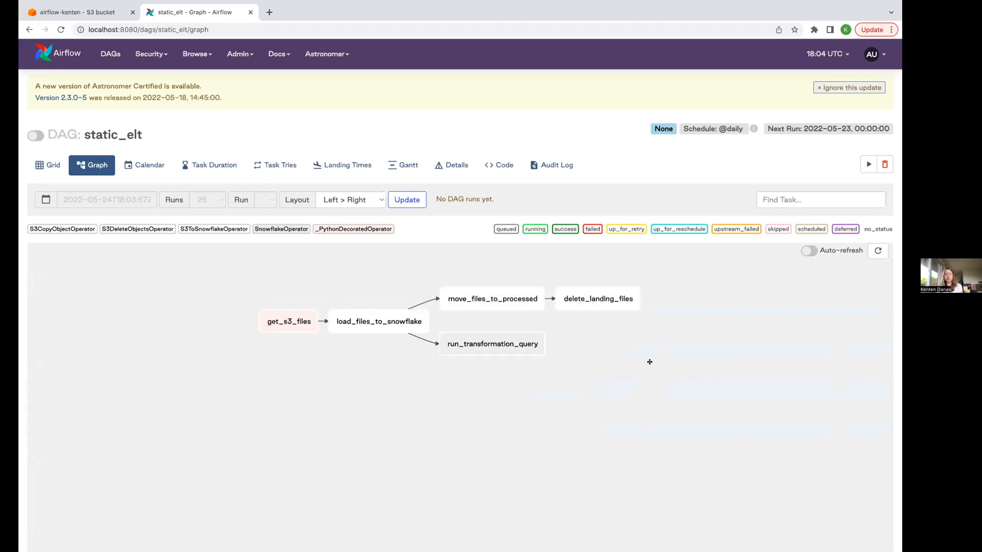
{"action": "mouse_move", "coordinate": [551, 382]}
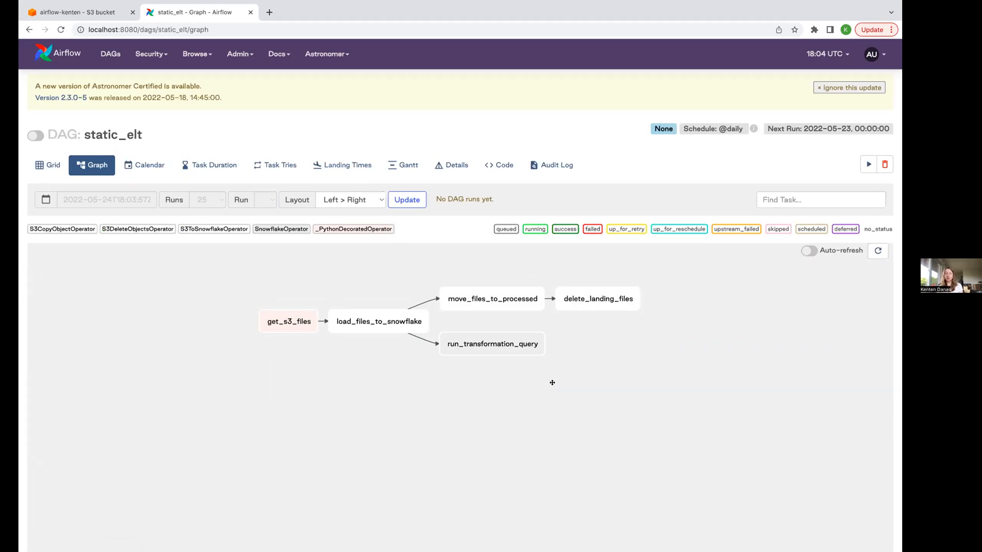
{"action": "mouse_move", "coordinate": [615, 359]}
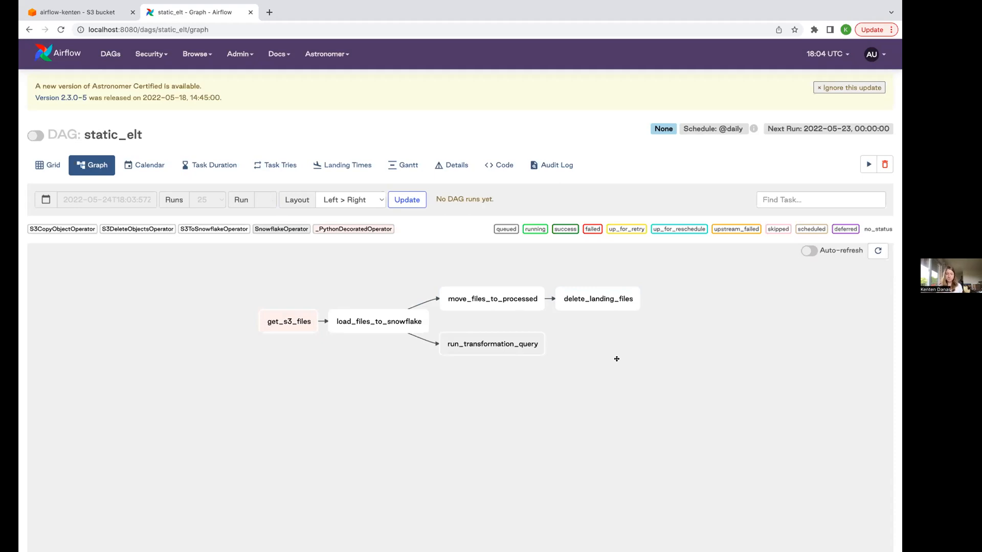
{"action": "mouse_move", "coordinate": [290, 269]}
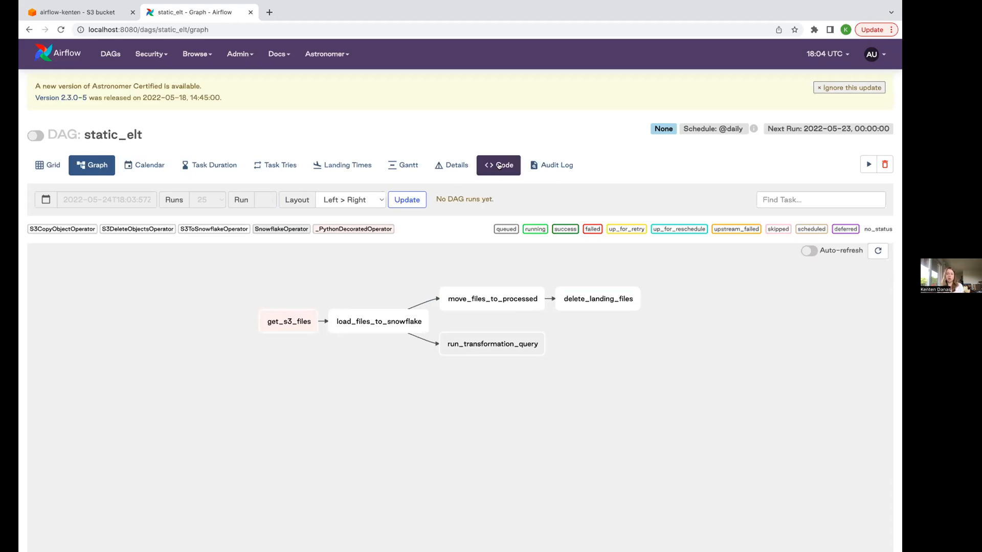
Review the static_elt source and highlight the S3ToSnowflakeOperator load_files_to_snowflake block.
{"action": "left_click", "coordinate": [498, 166]}
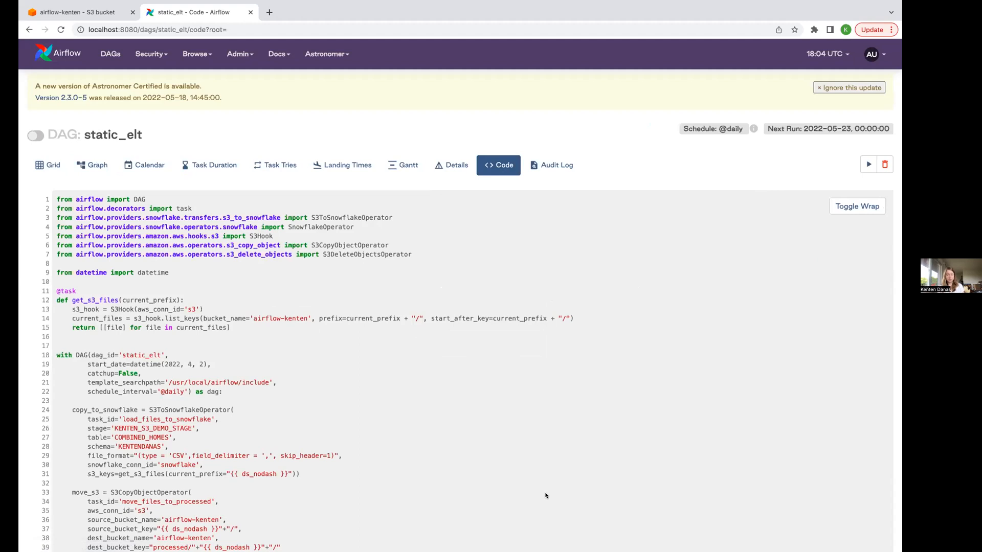
{"action": "mouse_move", "coordinate": [540, 463]}
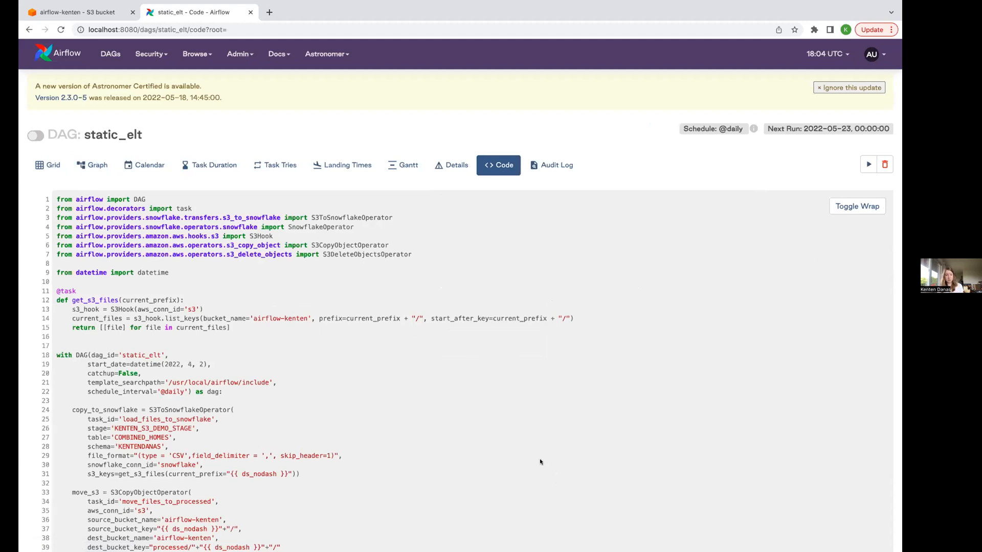
{"action": "scroll", "scroll_direction": "down", "scroll_amount": 3}
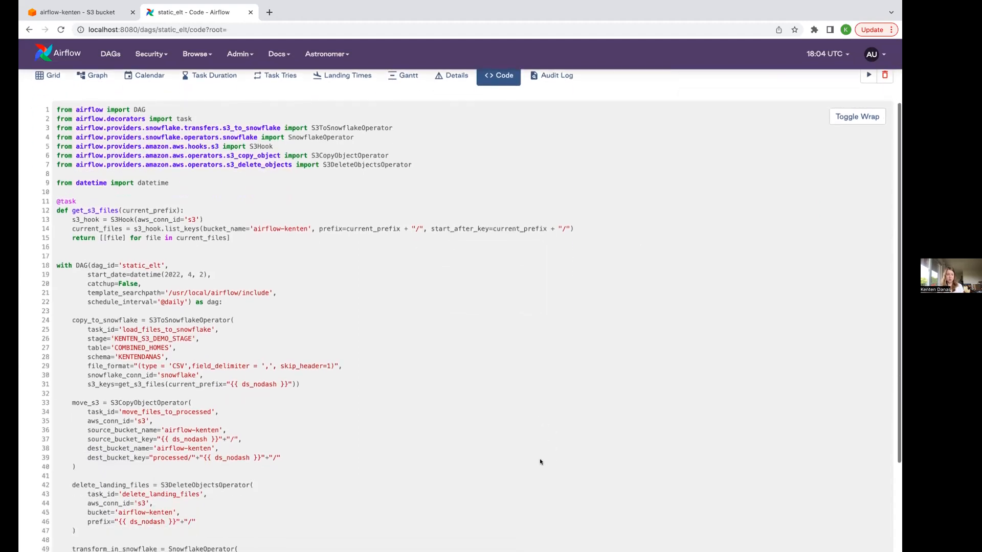
{"action": "scroll", "scroll_direction": "down", "scroll_amount": 3}
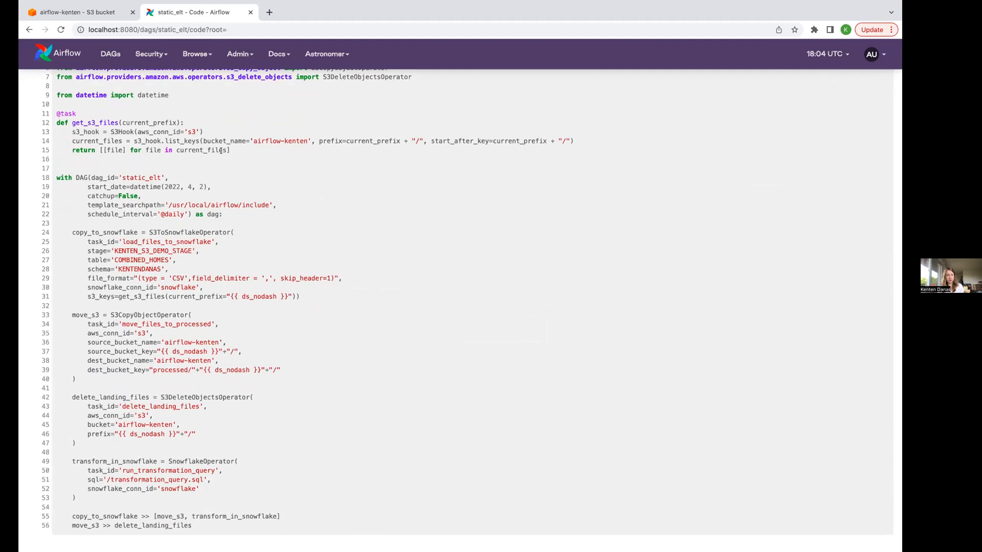
{"action": "scroll", "scroll_direction": "down", "scroll_amount": 3}
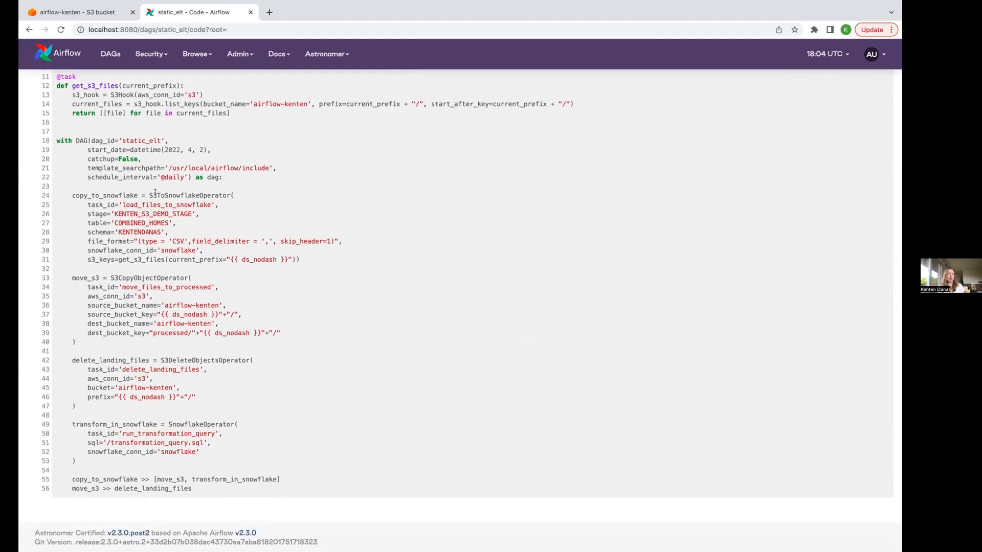
{"action": "double_click", "coordinate": [191, 196]}
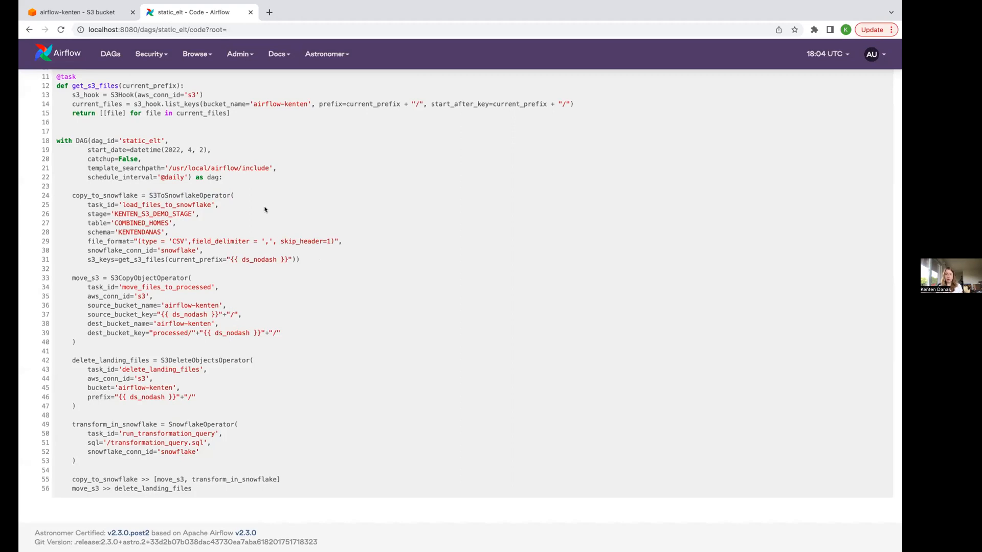
{"action": "scroll", "scroll_direction": "up", "scroll_amount": 3}
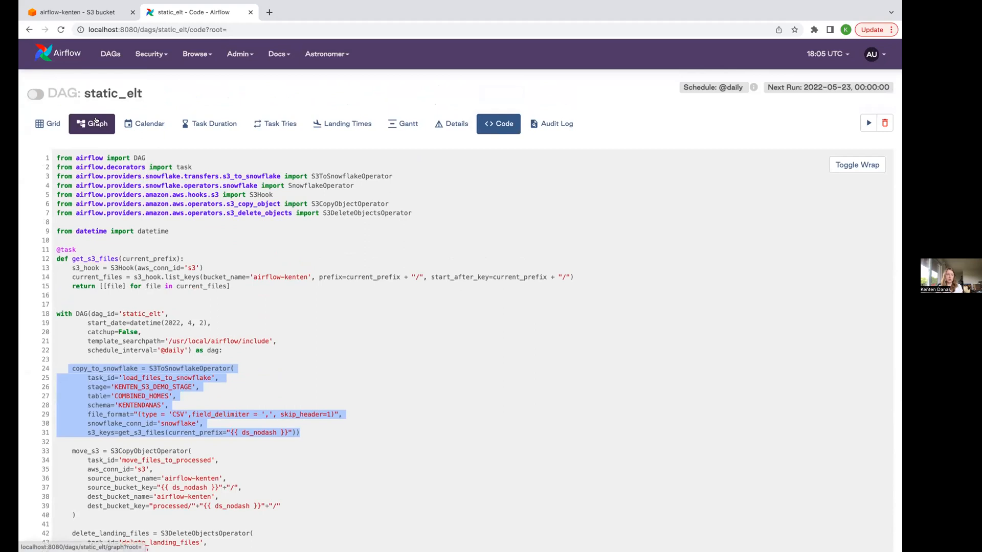
Revisit the static_elt graph, then return to the list of all four DAGs.
{"action": "left_click", "coordinate": [91, 123]}
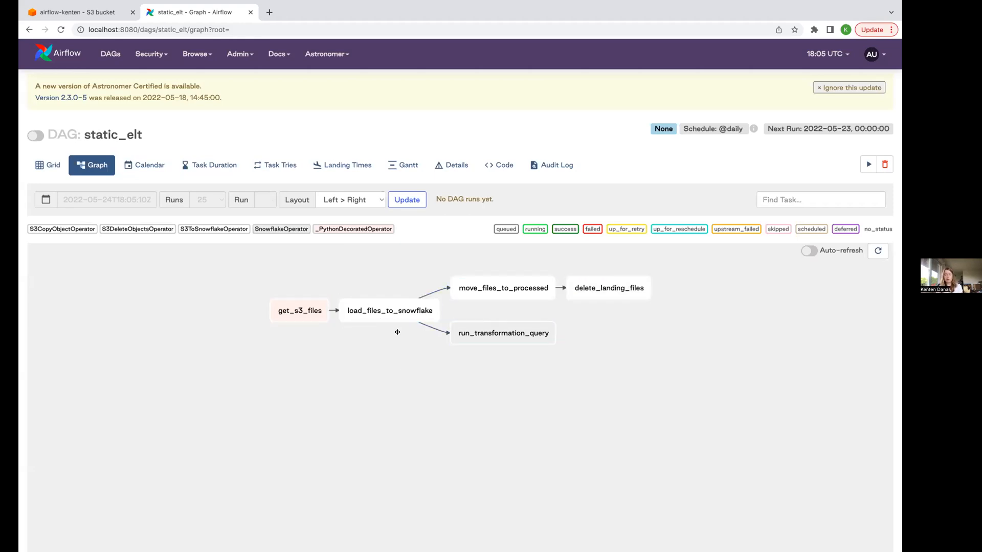
{"action": "mouse_move", "coordinate": [400, 329]}
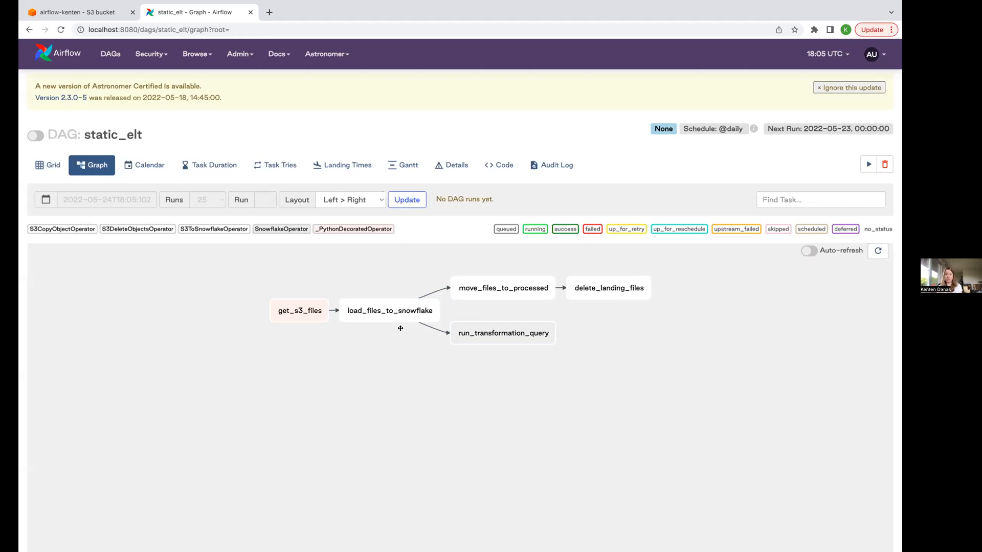
{"action": "mouse_move", "coordinate": [384, 386]}
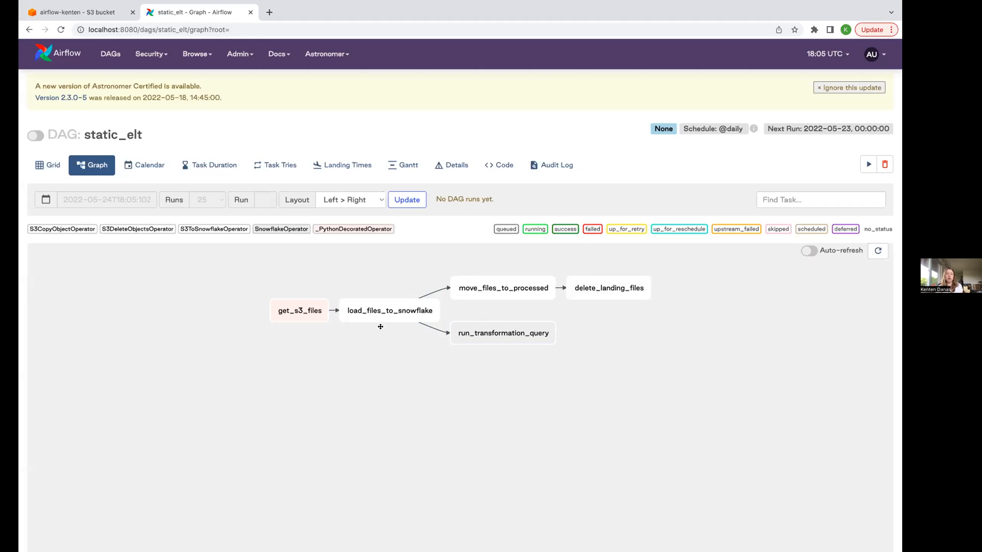
{"action": "mouse_move", "coordinate": [370, 343]}
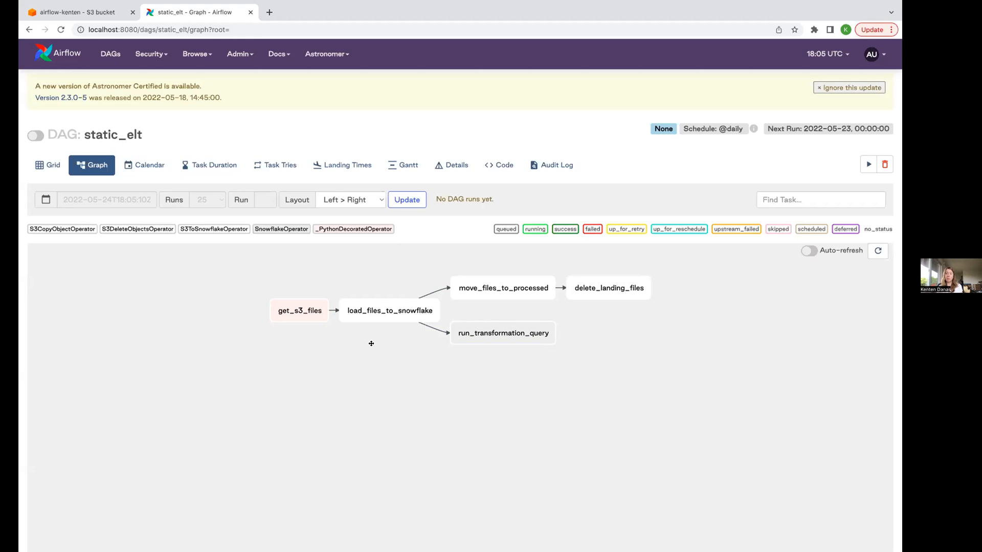
{"action": "mouse_move", "coordinate": [416, 321]}
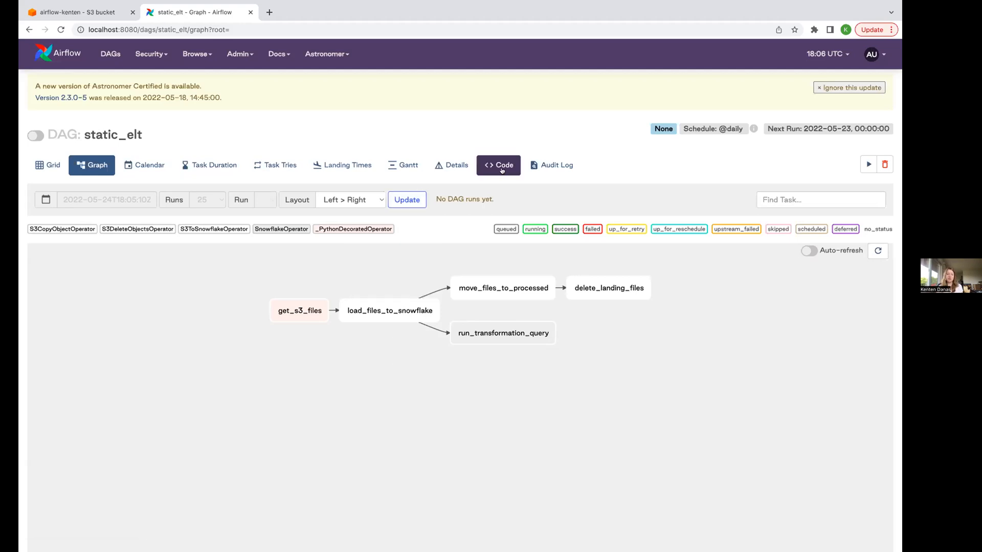
{"action": "mouse_move", "coordinate": [464, 151]}
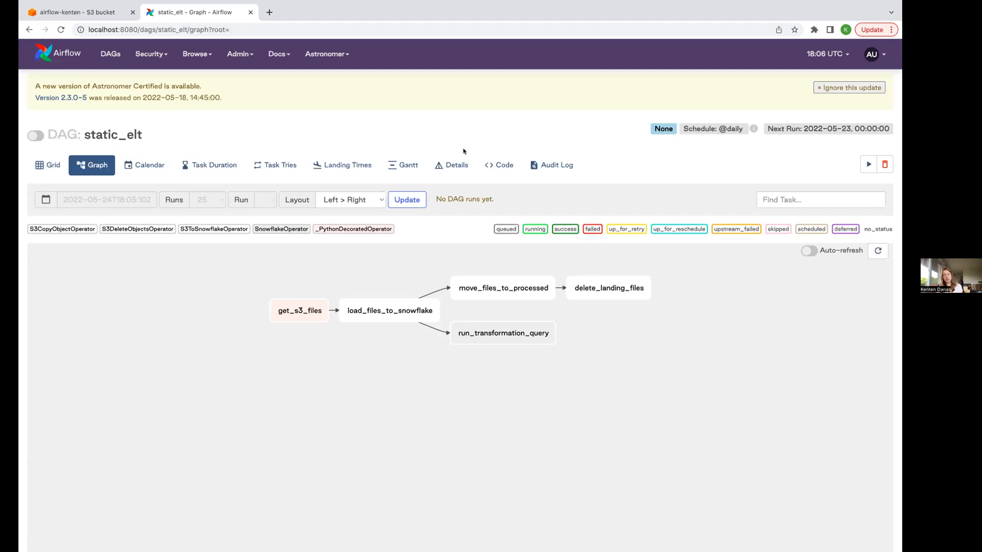
{"action": "mouse_move", "coordinate": [425, 138]}
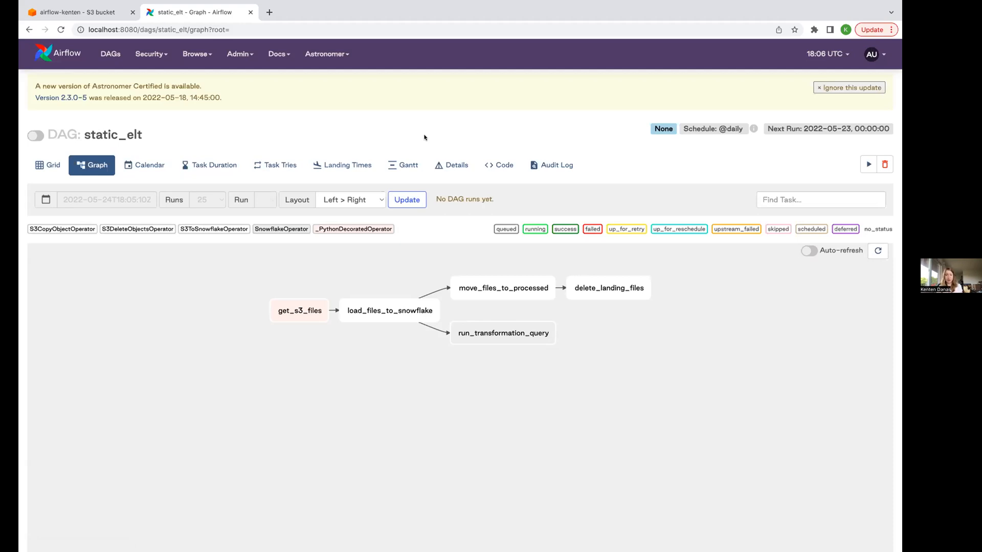
{"action": "mouse_move", "coordinate": [462, 119]}
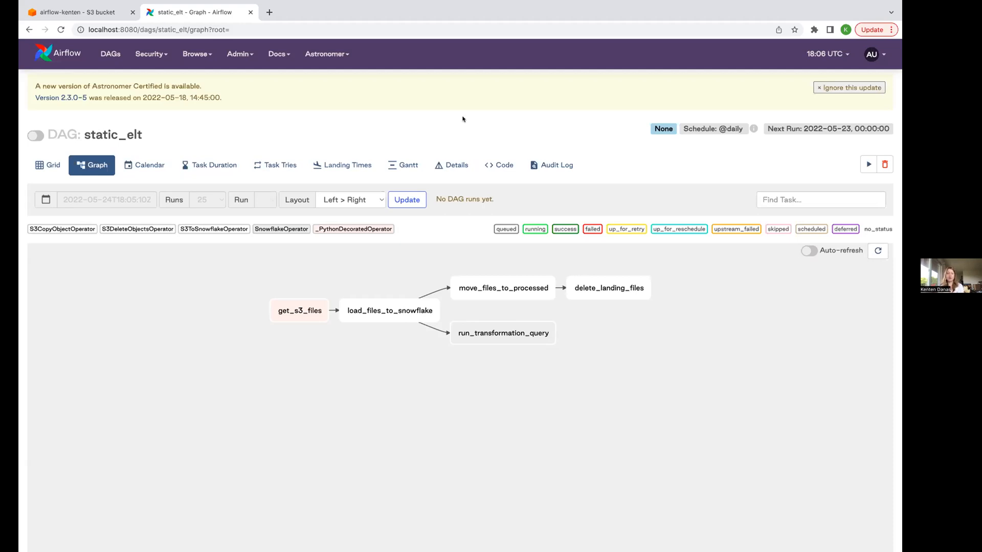
{"action": "mouse_move", "coordinate": [421, 269]}
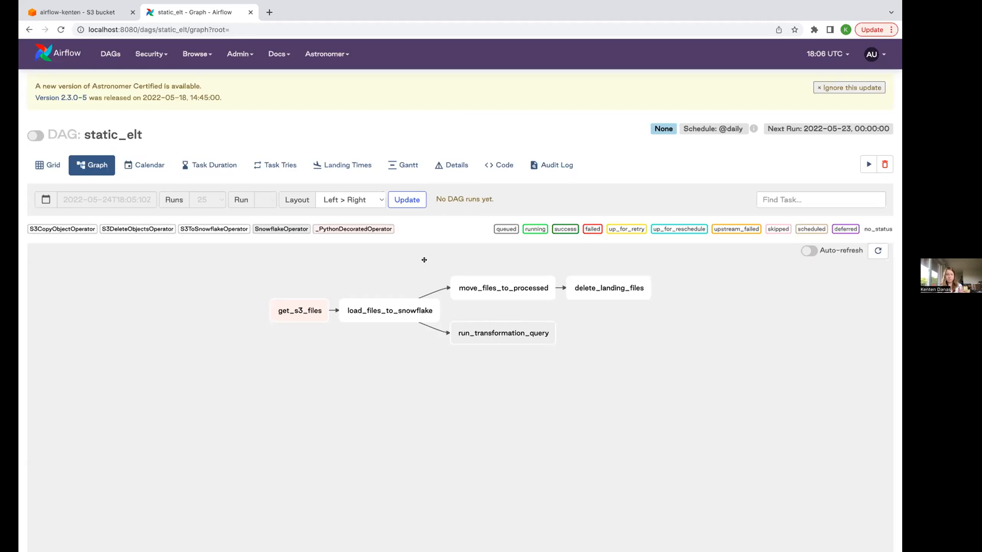
{"action": "mouse_move", "coordinate": [267, 88]}
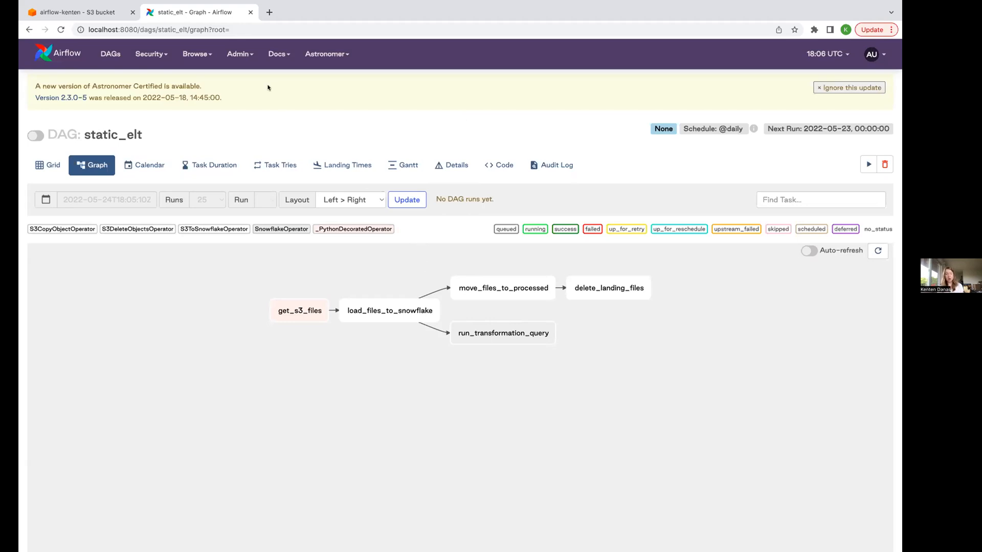
{"action": "left_click", "coordinate": [110, 54]}
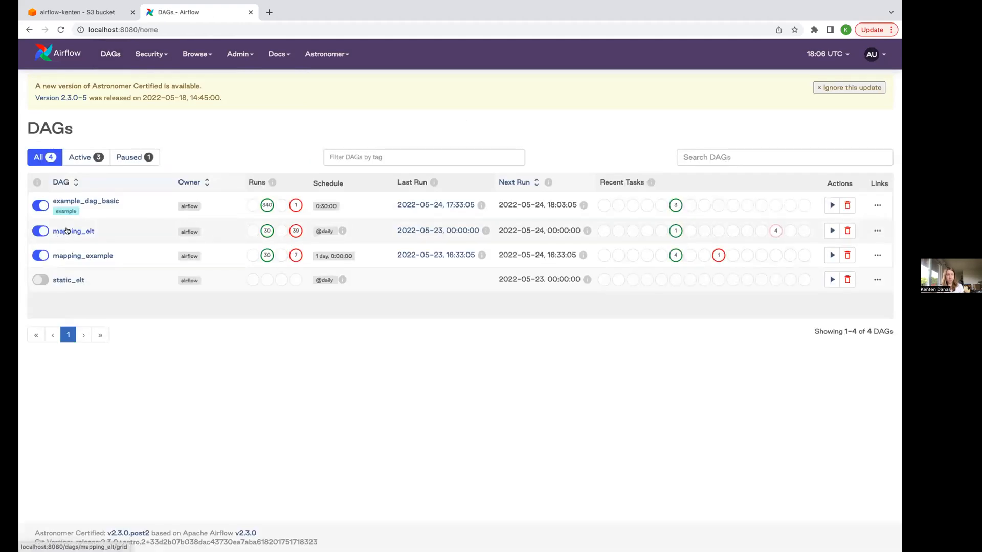
Show the mapping_elt task graph for the 2022-05-23 scheduled run.
{"action": "left_click", "coordinate": [73, 231]}
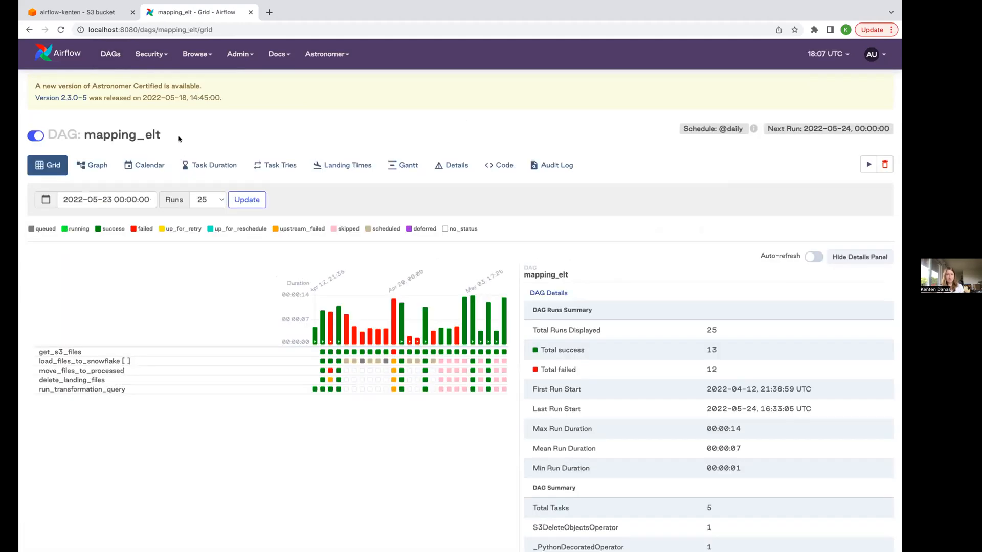
{"action": "left_click", "coordinate": [91, 165]}
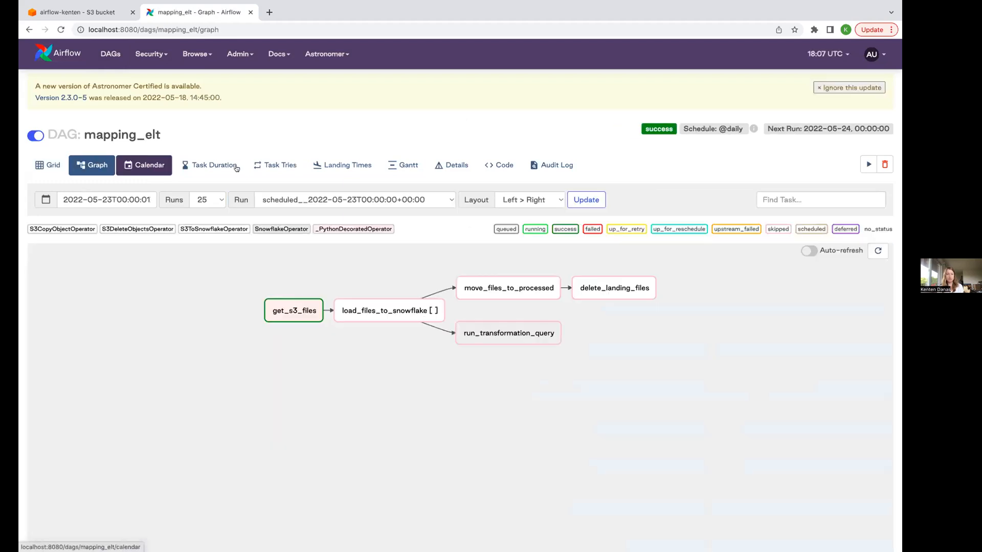
{"action": "mouse_move", "coordinate": [293, 310]}
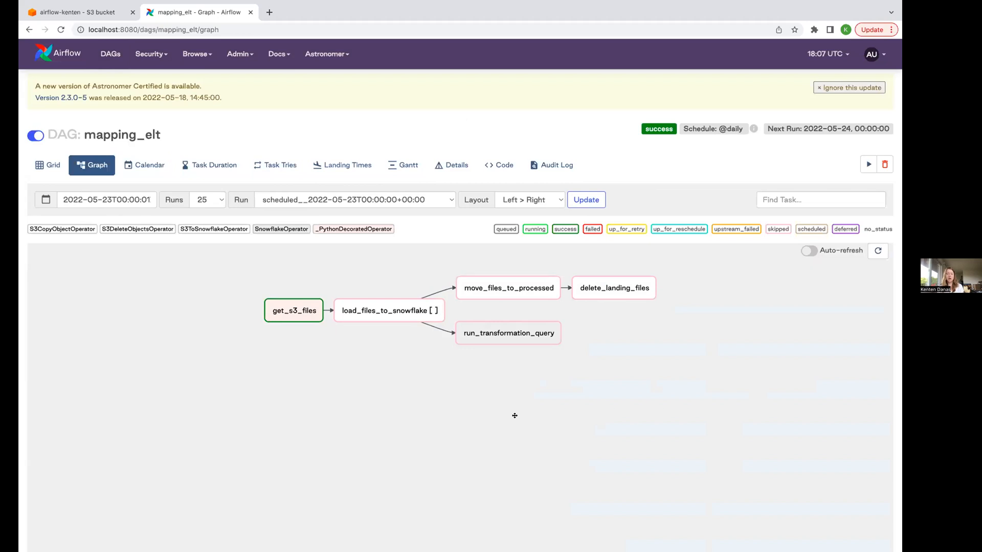
{"action": "mouse_move", "coordinate": [426, 346]}
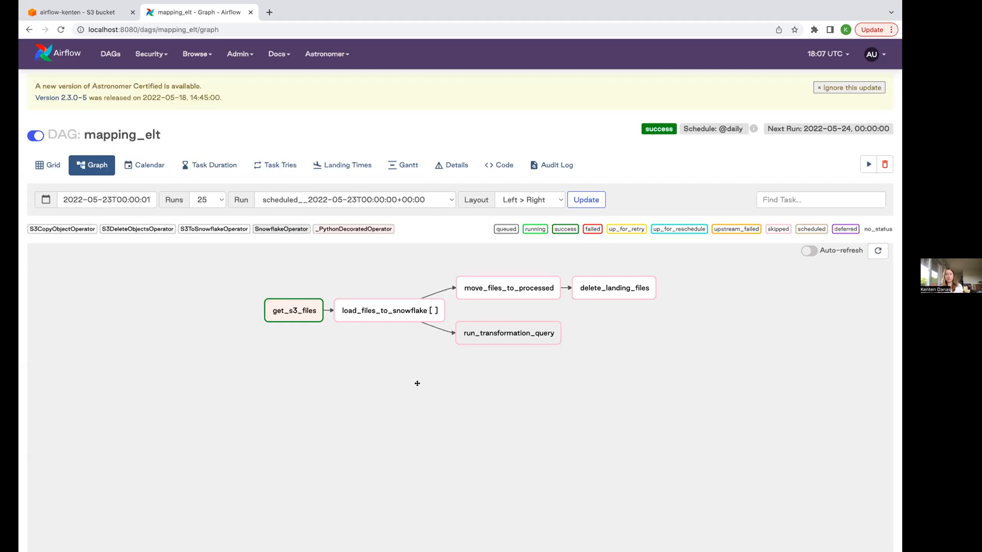
{"action": "mouse_move", "coordinate": [428, 378]}
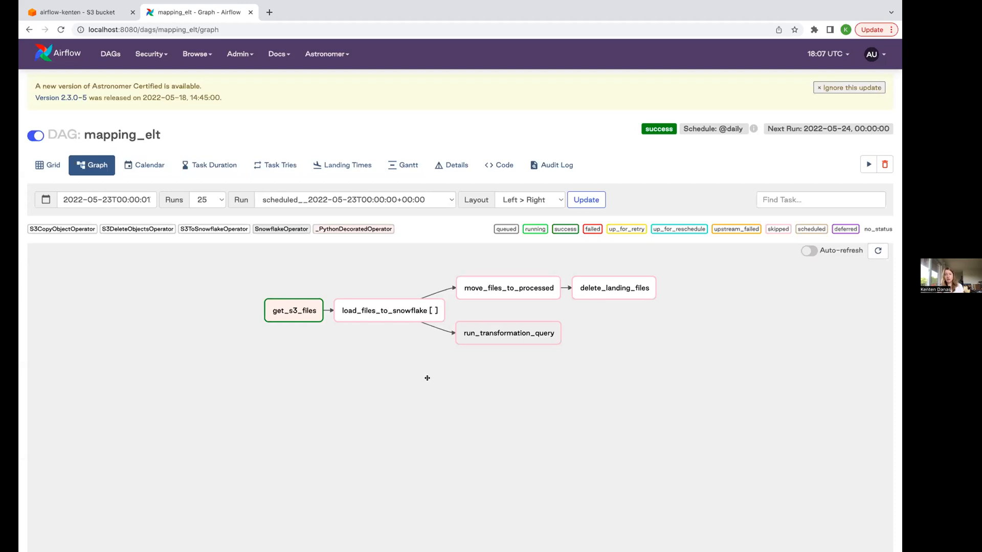
{"action": "mouse_move", "coordinate": [499, 165]}
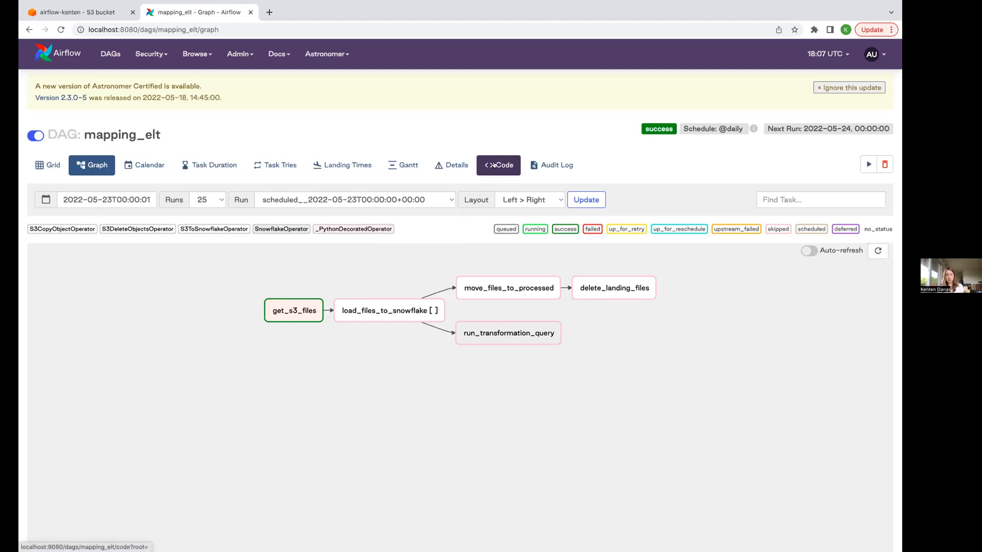
Show the mapping_elt source down to the S3ToSnowflakeOperator.partial block.
{"action": "left_click", "coordinate": [498, 165]}
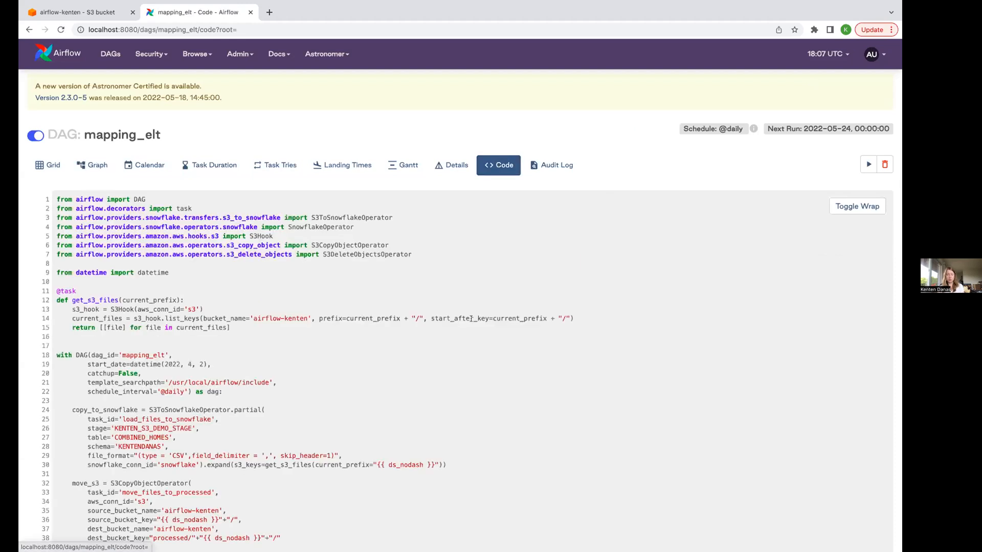
{"action": "mouse_move", "coordinate": [504, 387]}
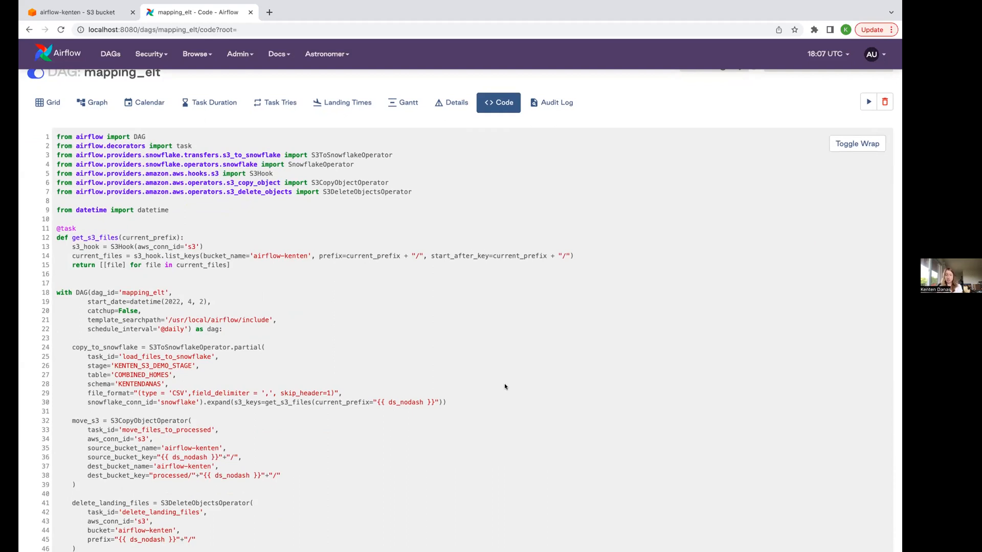
{"action": "mouse_move", "coordinate": [266, 256]}
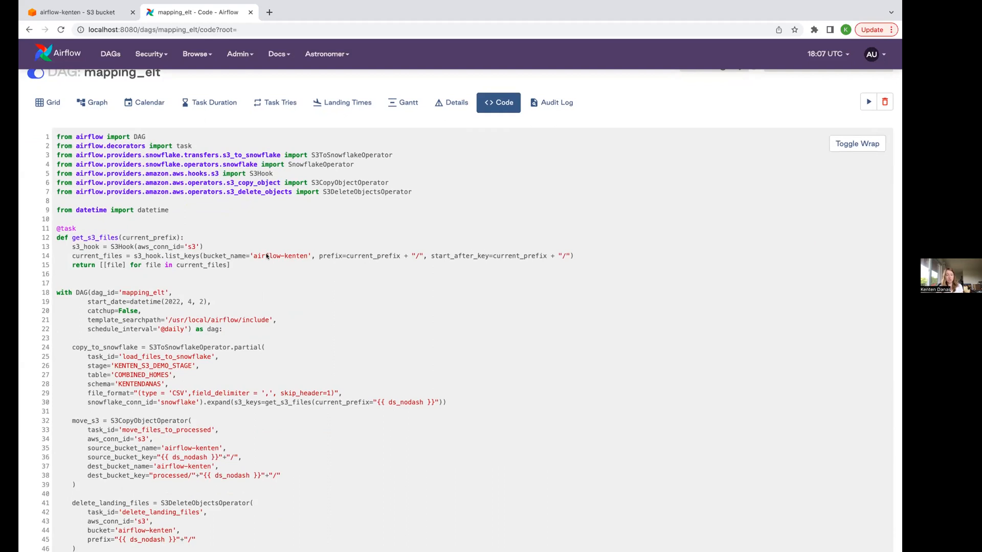
{"action": "scroll", "scroll_direction": "down", "scroll_amount": 3}
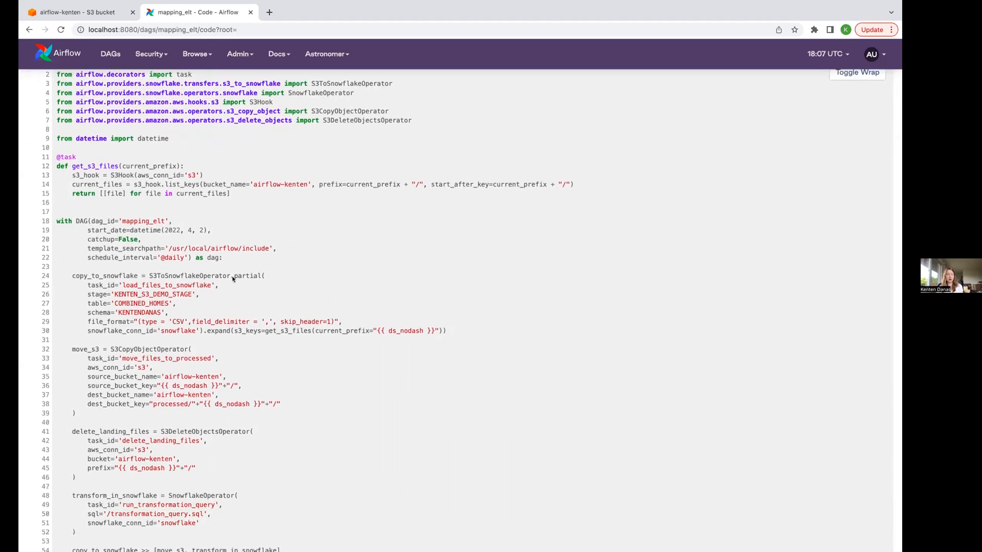
{"action": "double_click", "coordinate": [190, 276]}
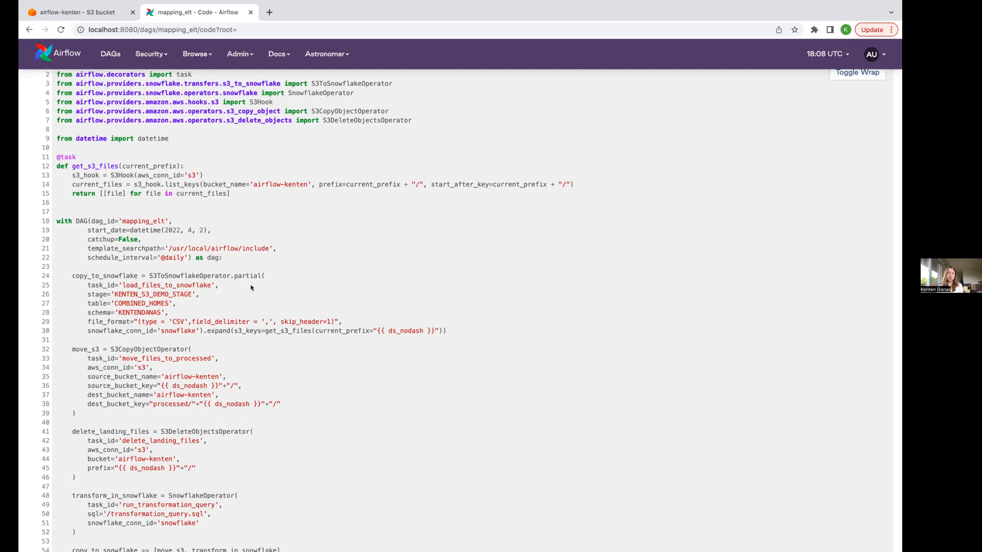
{"action": "mouse_move", "coordinate": [244, 283]}
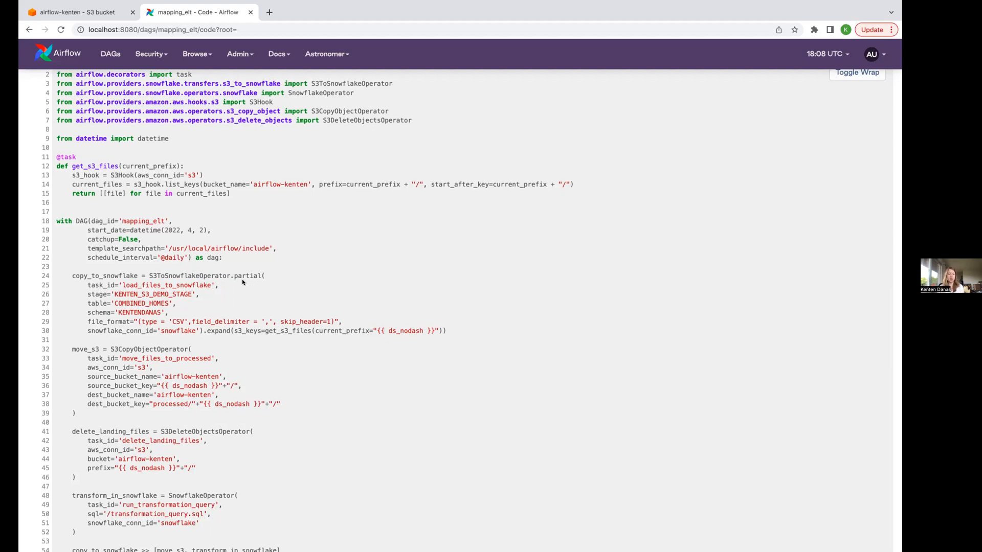
Highlight the load task's fixed arguments and the word partial in the code.
{"action": "double_click", "coordinate": [246, 275]}
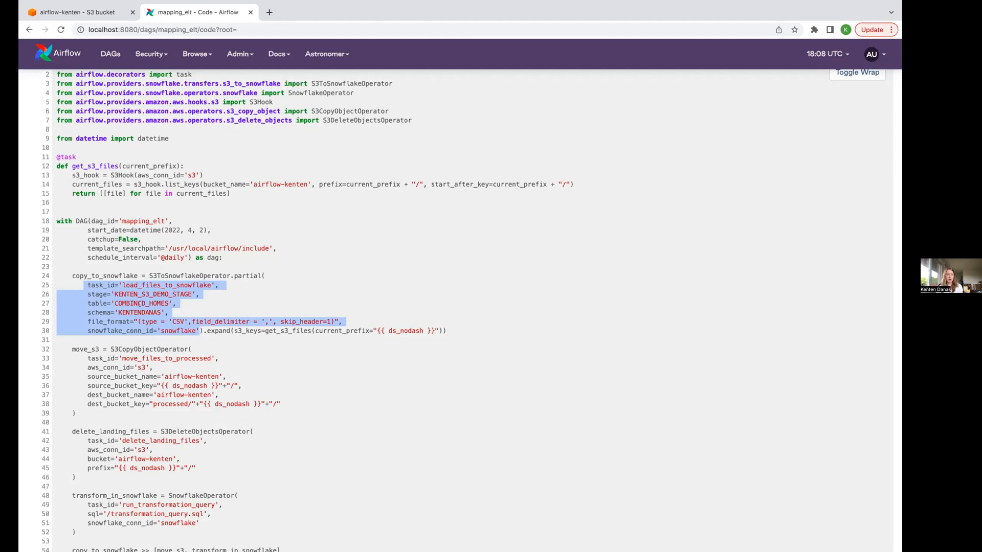
{"action": "mouse_move", "coordinate": [183, 313]}
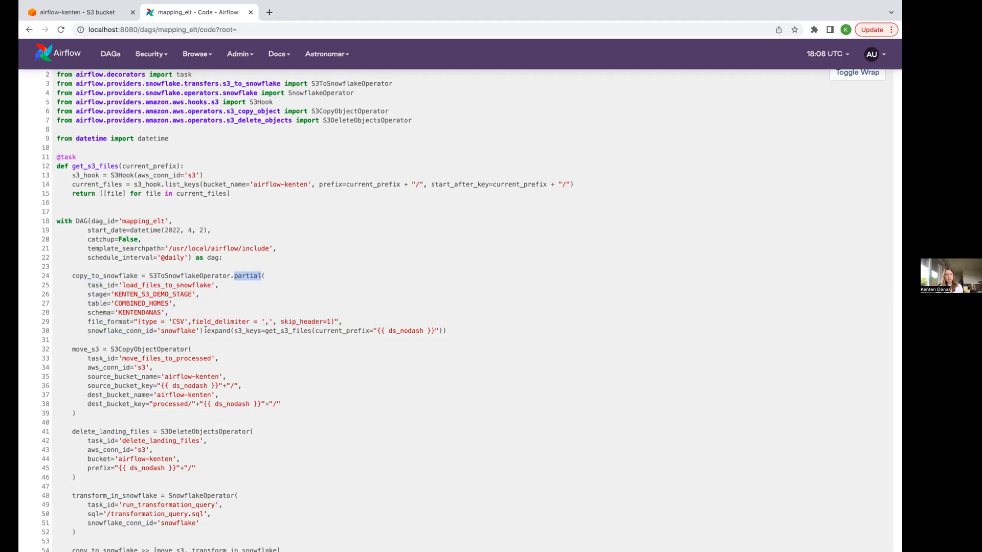
{"action": "double_click", "coordinate": [218, 330]}
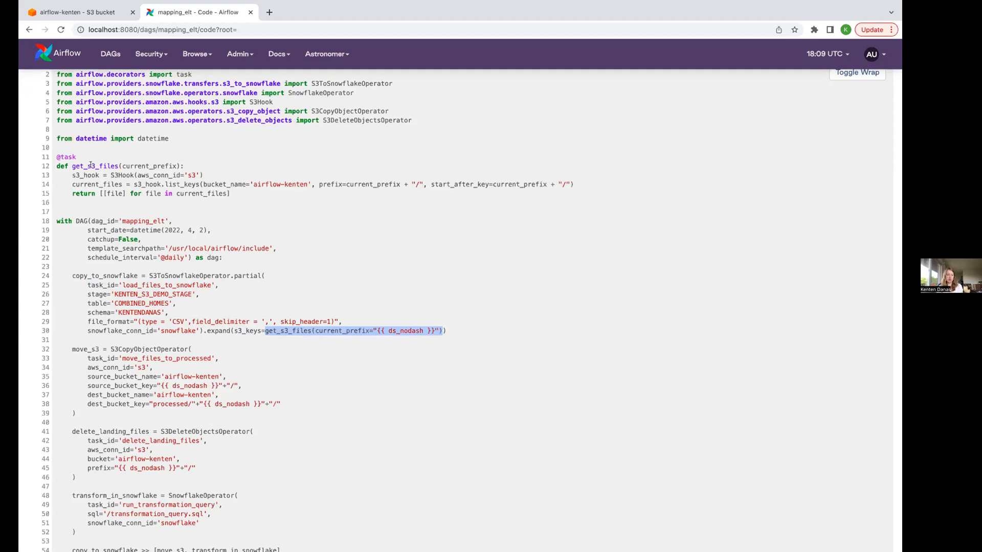
{"action": "mouse_move", "coordinate": [124, 175]}
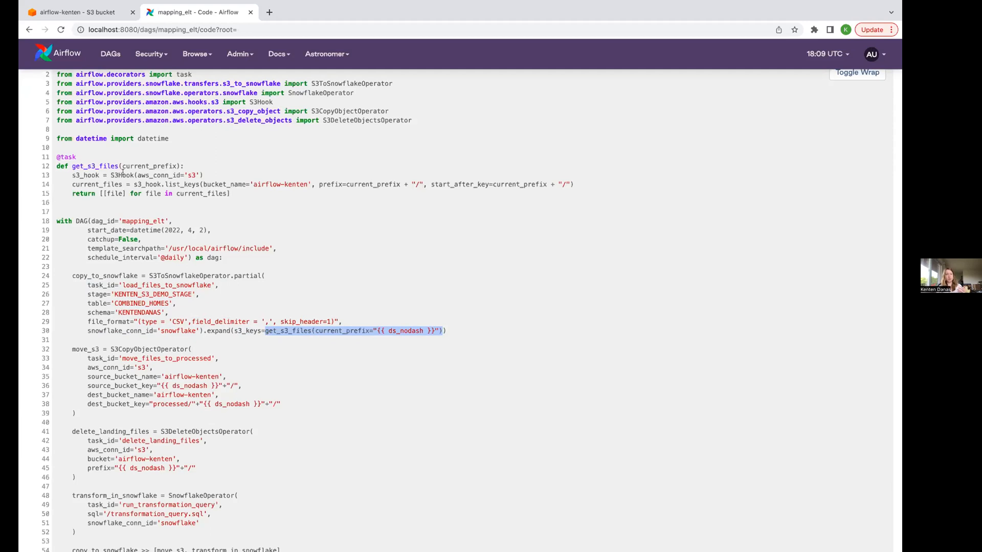
{"action": "mouse_move", "coordinate": [227, 188]}
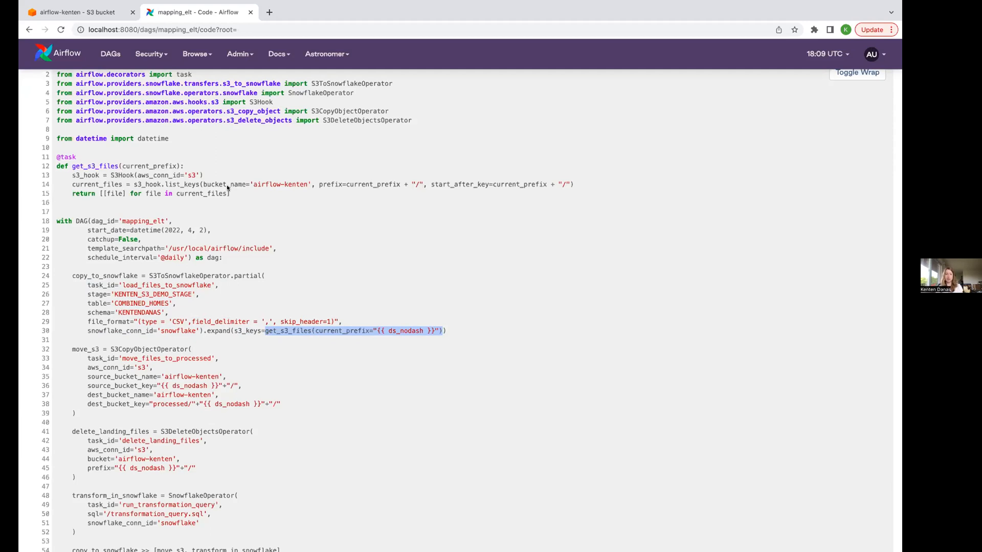
{"action": "mouse_move", "coordinate": [289, 205]}
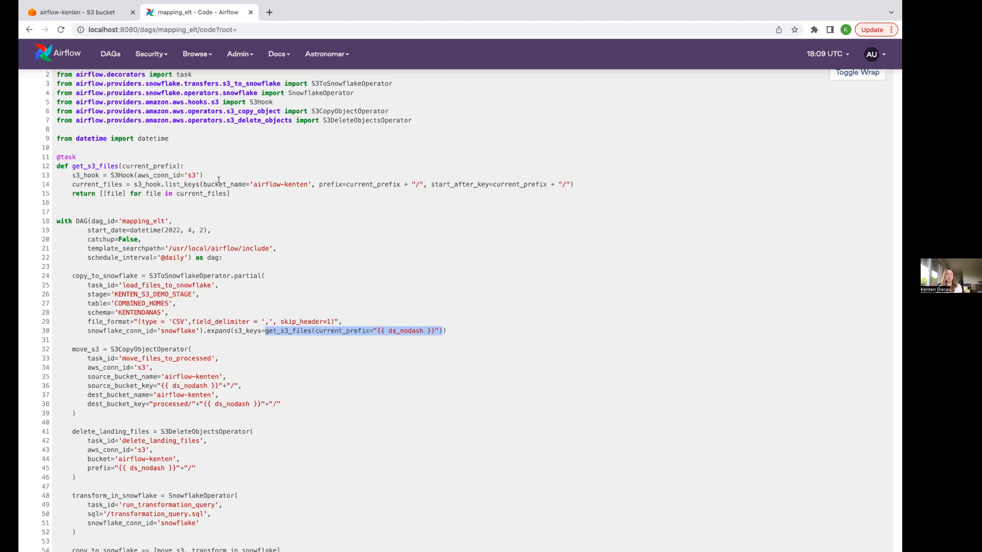
{"action": "mouse_move", "coordinate": [157, 193]}
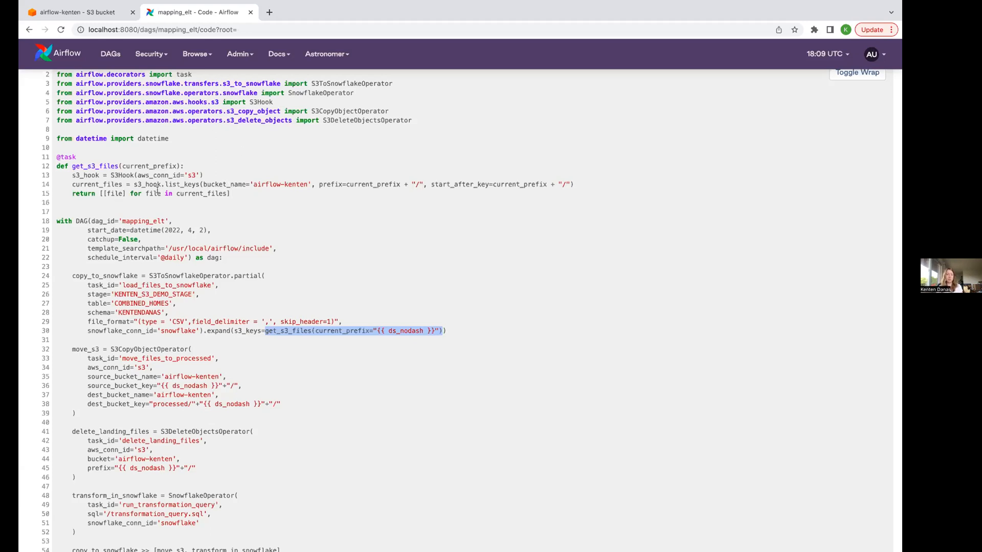
{"action": "mouse_move", "coordinate": [322, 334]}
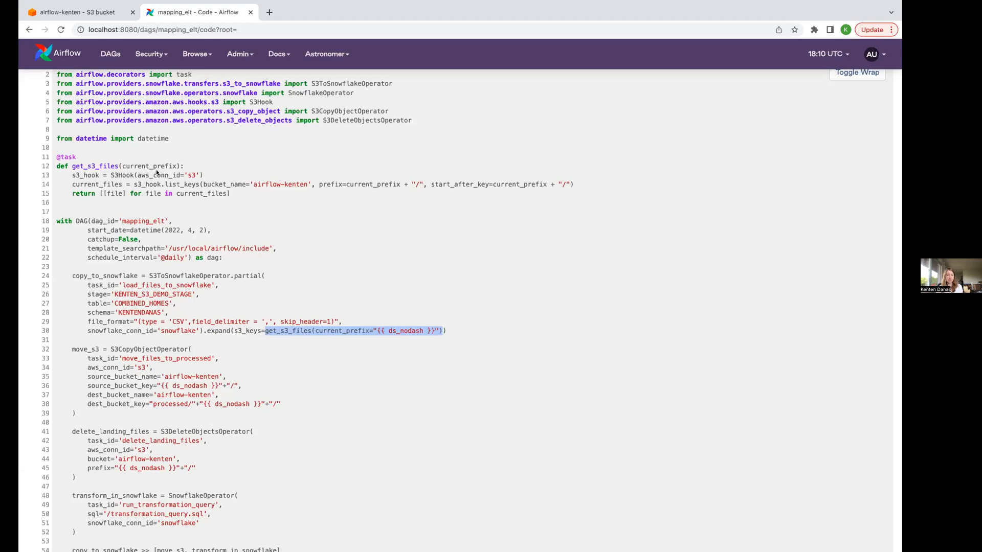
{"action": "mouse_move", "coordinate": [359, 321]}
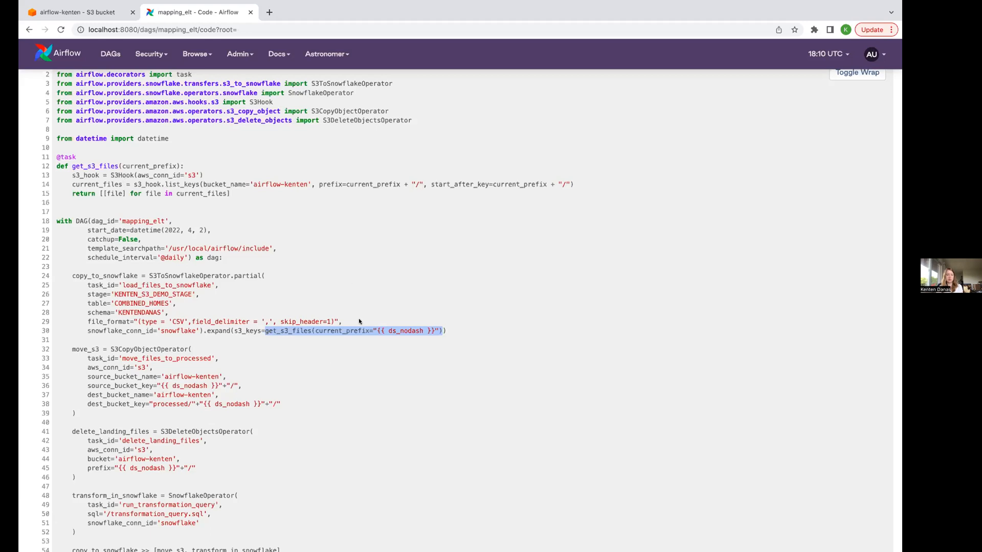
Review the get_s3_files helper and expand(s3_keys=...) line, then switch to the graph.
{"action": "scroll", "scroll_direction": "up", "scroll_amount": 3}
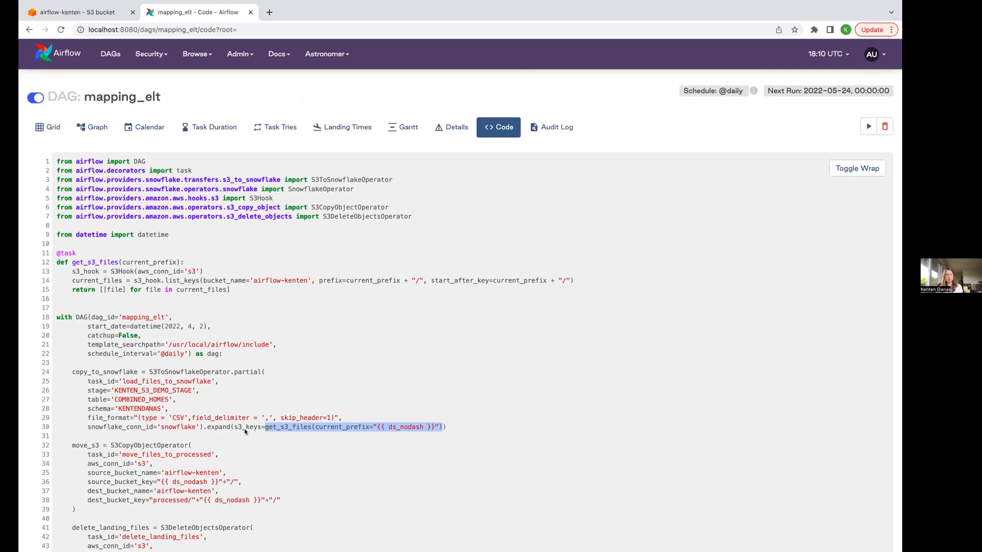
{"action": "scroll", "scroll_direction": "up", "scroll_amount": 3}
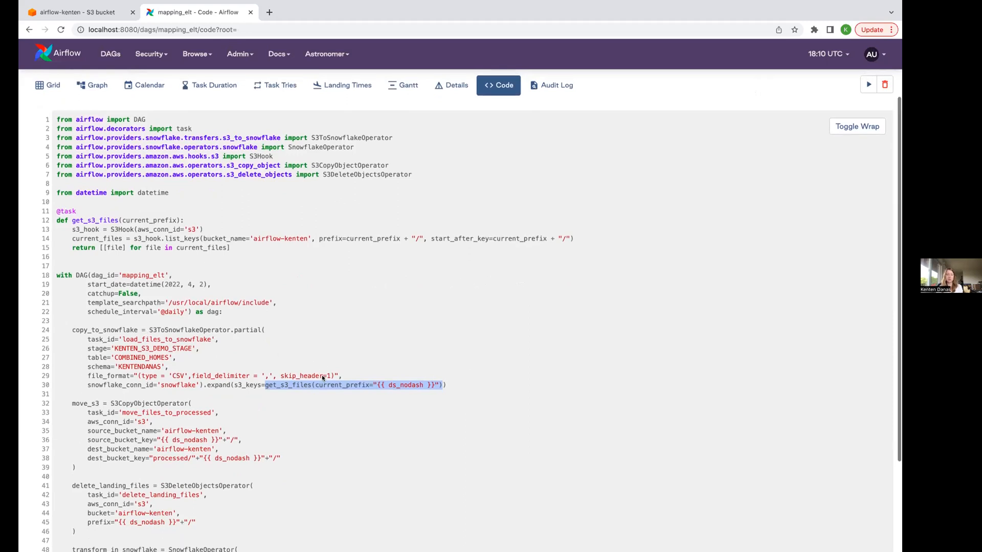
{"action": "left_click", "coordinate": [91, 84]}
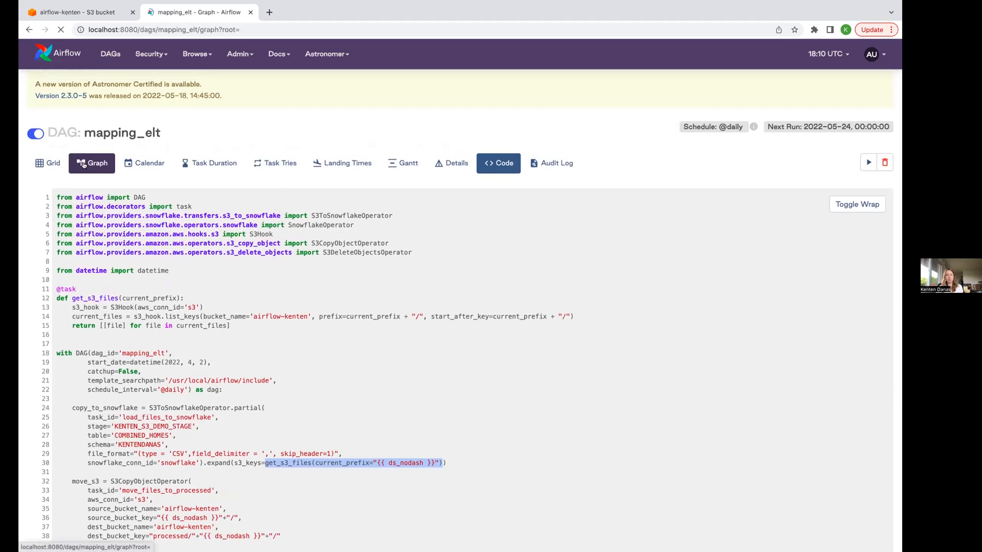
Trigger a manual mapping_elt run and inspect the load_files_to_snowflake [3] mapped node.
{"action": "left_click", "coordinate": [91, 163]}
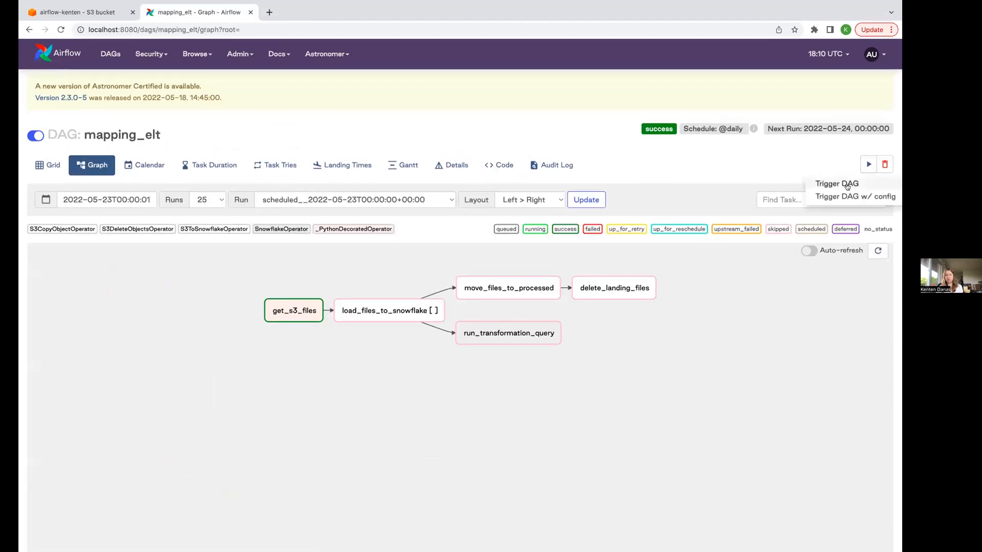
{"action": "left_click", "coordinate": [836, 184]}
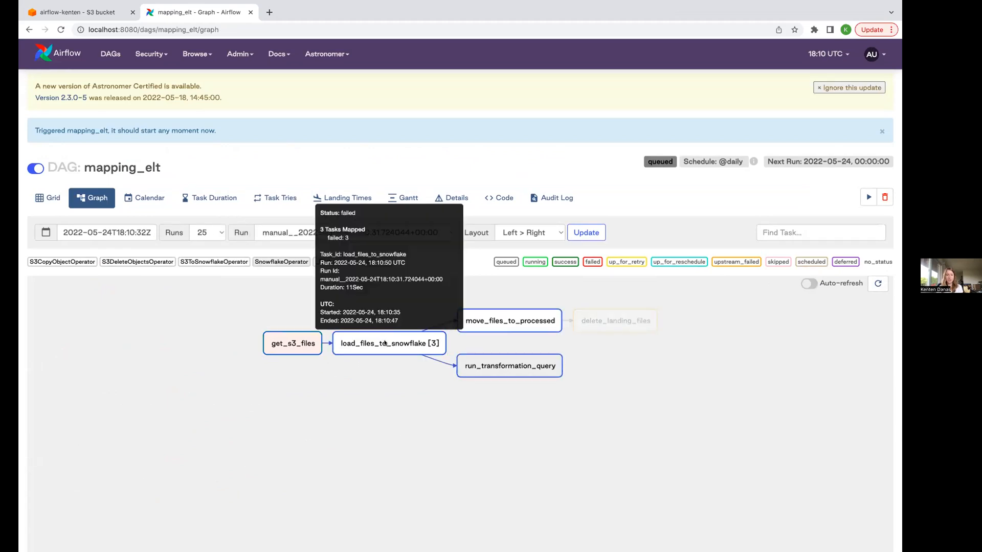
{"action": "left_click", "coordinate": [388, 343]}
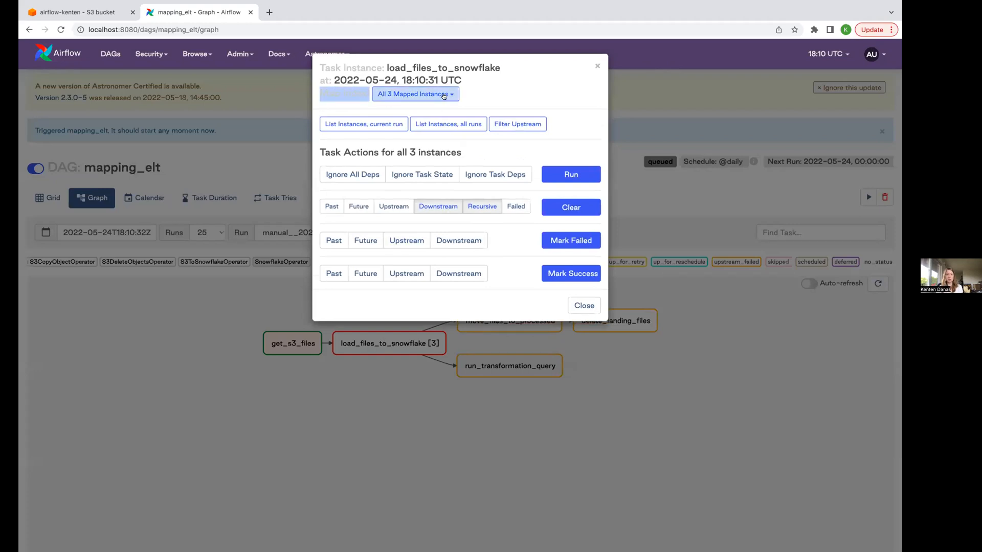
{"action": "left_click", "coordinate": [416, 95]}
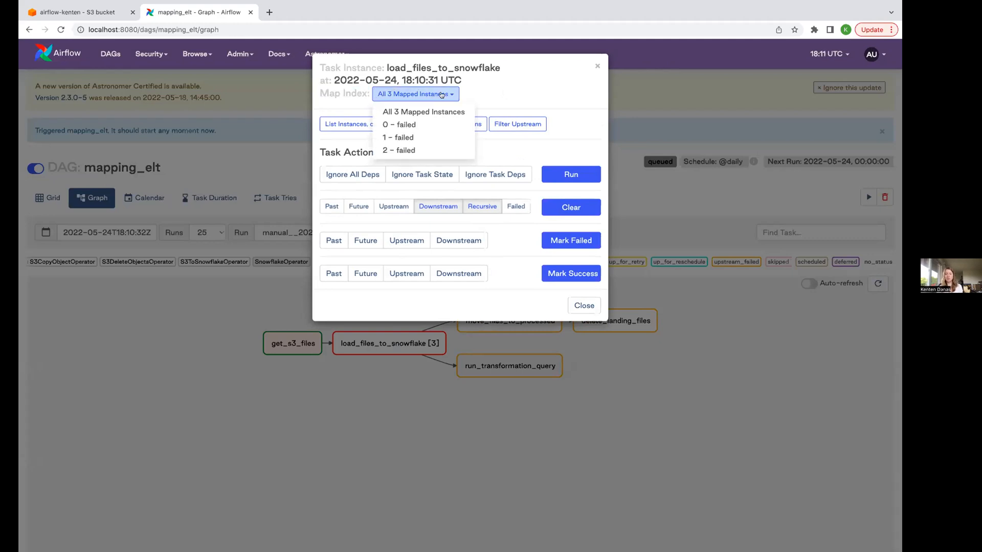
{"action": "mouse_move", "coordinate": [398, 137]}
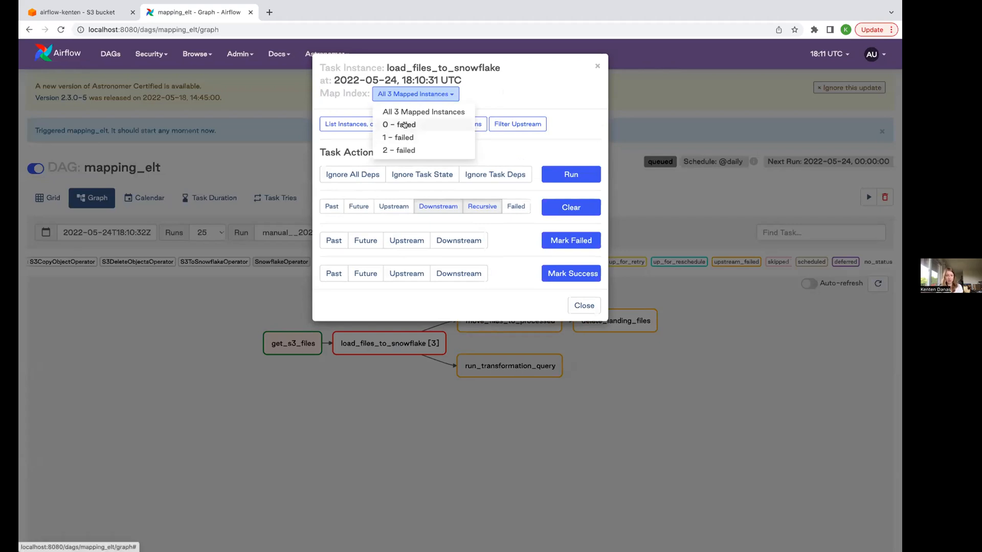
{"action": "left_click", "coordinate": [398, 125]}
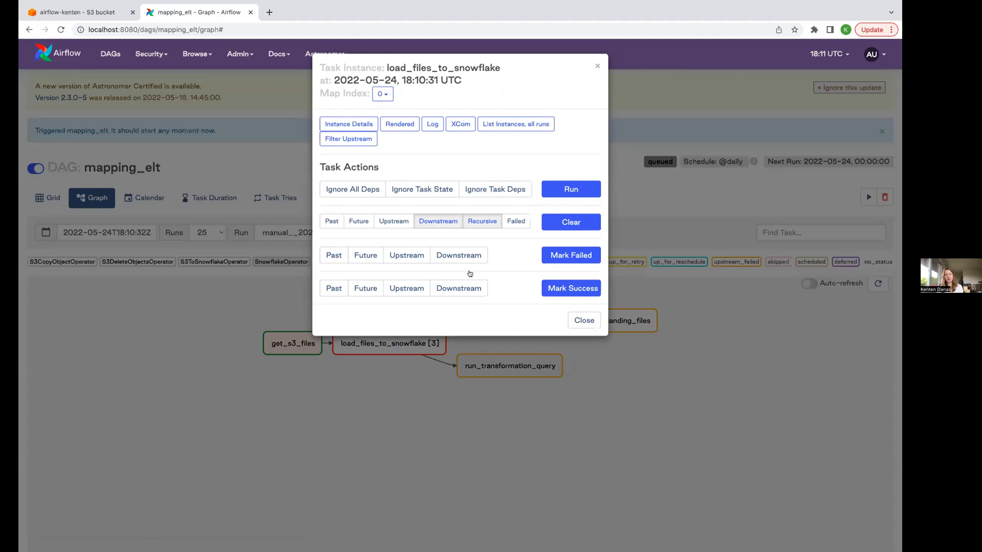
{"action": "mouse_move", "coordinate": [496, 321]}
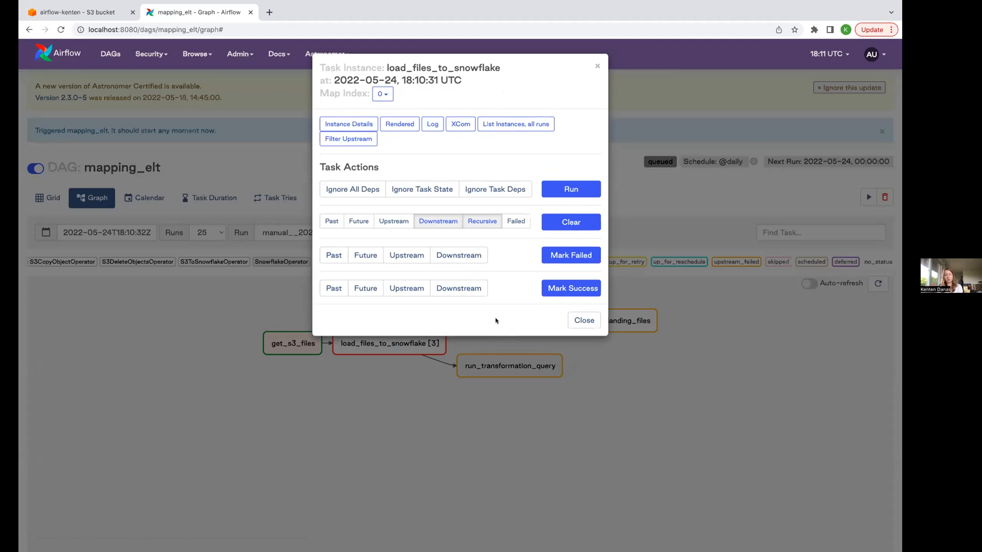
{"action": "mouse_move", "coordinate": [506, 306]}
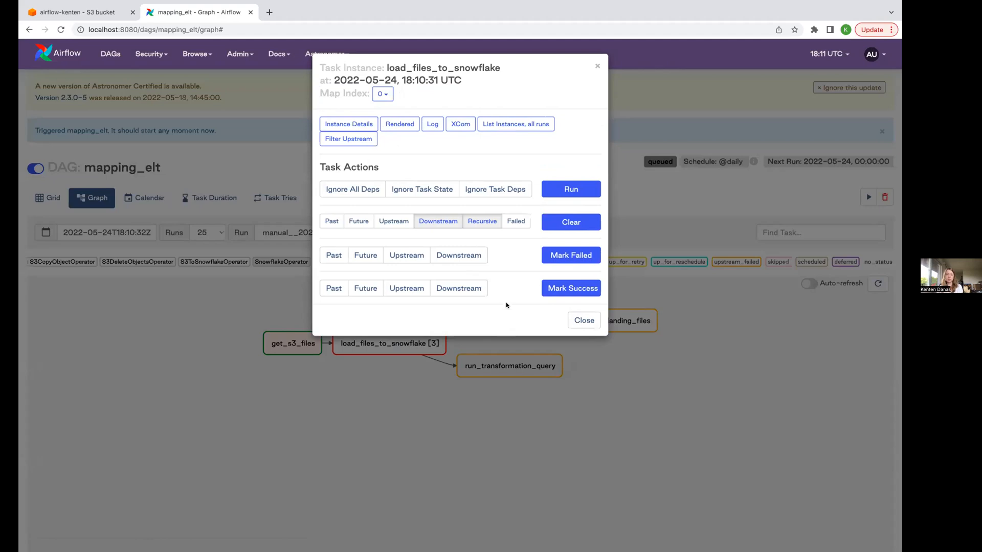
{"action": "left_click", "coordinate": [582, 320]}
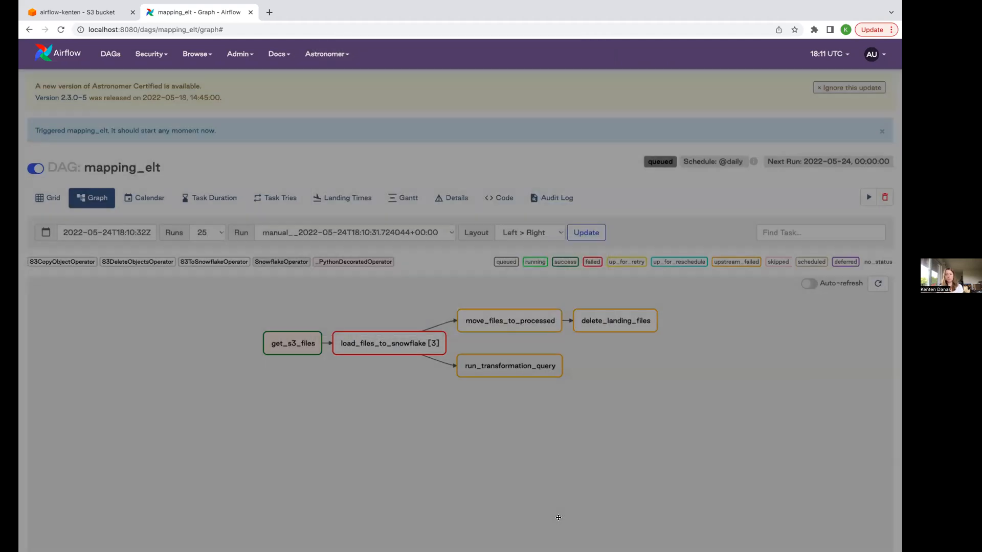
{"action": "mouse_move", "coordinate": [553, 433]}
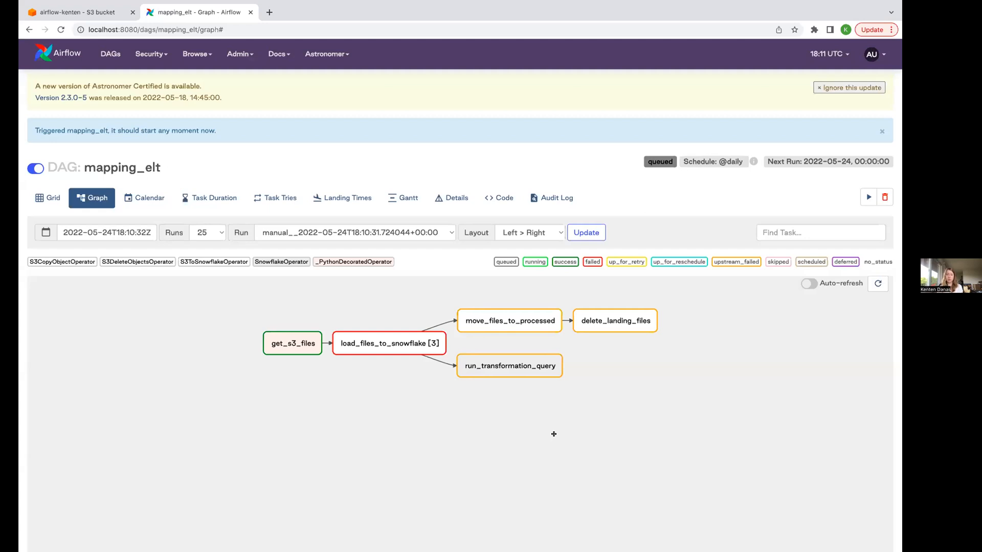
Return from the triggered run's graph to the mapping_elt Python source.
{"action": "left_click", "coordinate": [498, 198]}
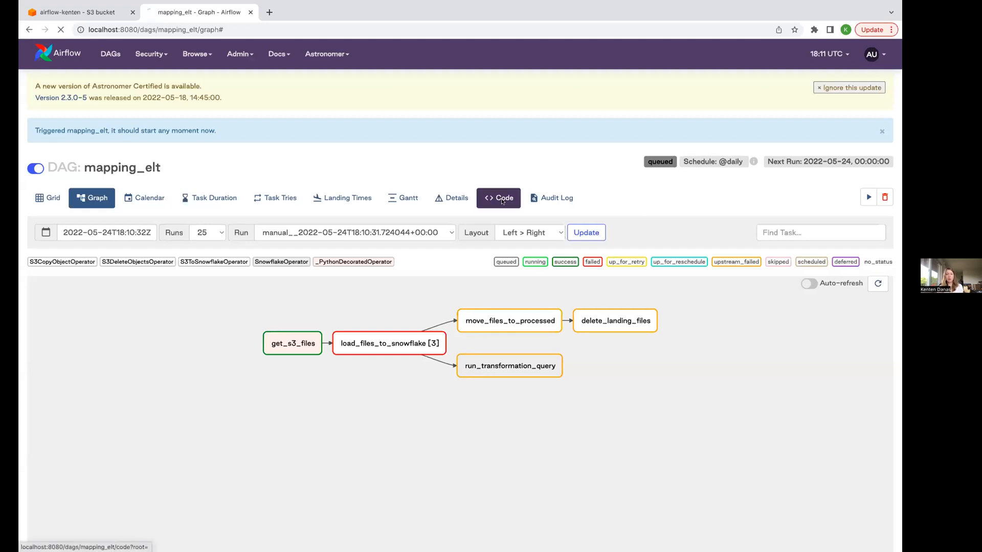
{"action": "left_click", "coordinate": [498, 197]}
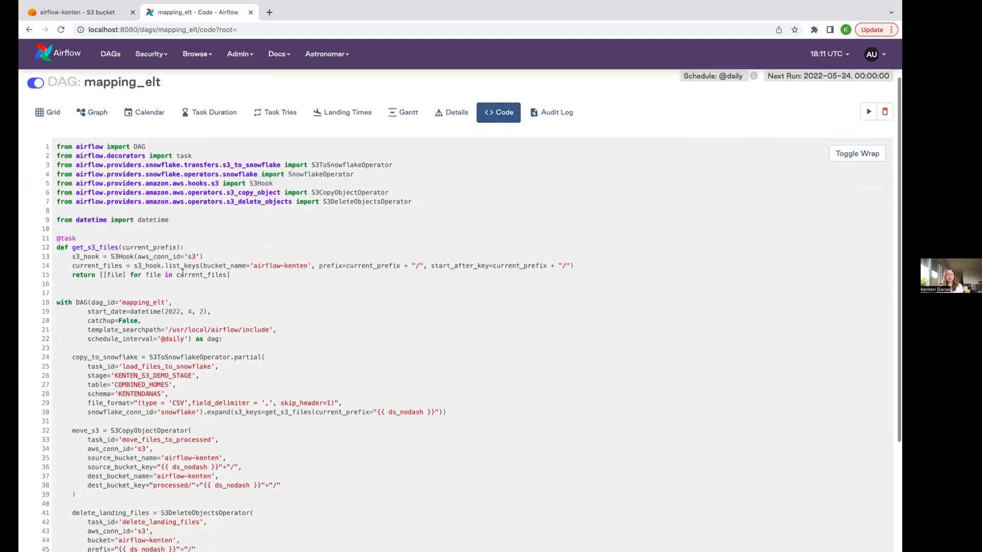
{"action": "mouse_move", "coordinate": [244, 272]}
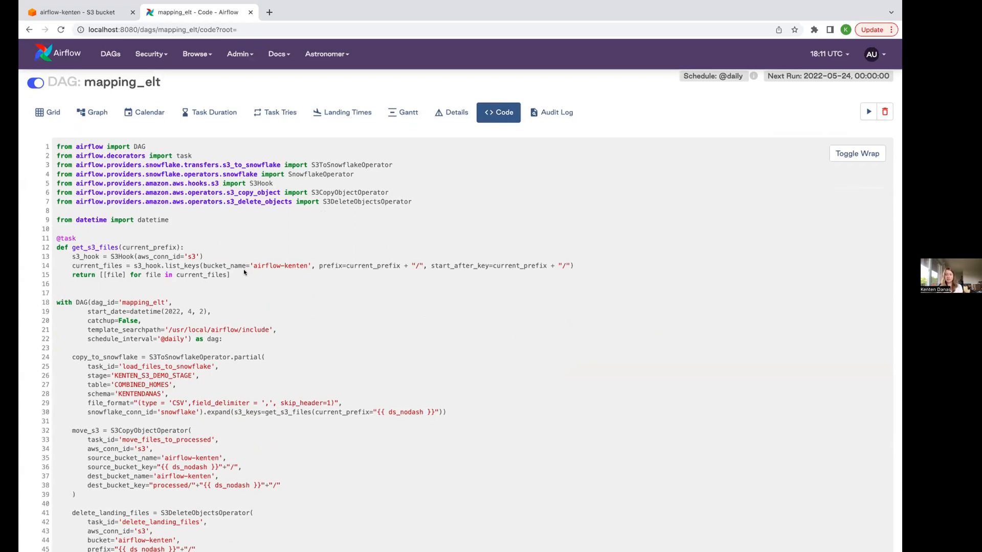
{"action": "mouse_move", "coordinate": [280, 307]}
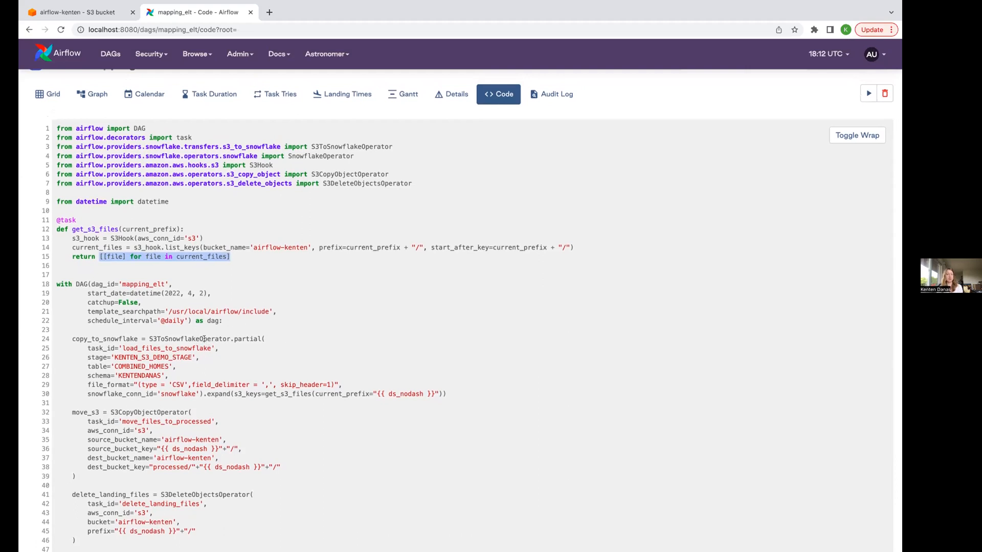
{"action": "mouse_move", "coordinate": [338, 401]}
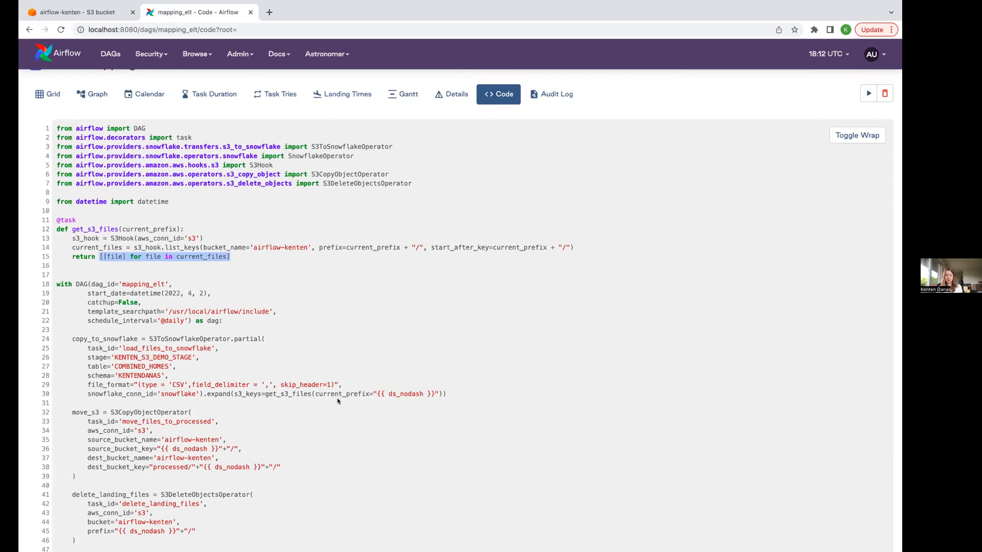
{"action": "mouse_move", "coordinate": [304, 217]}
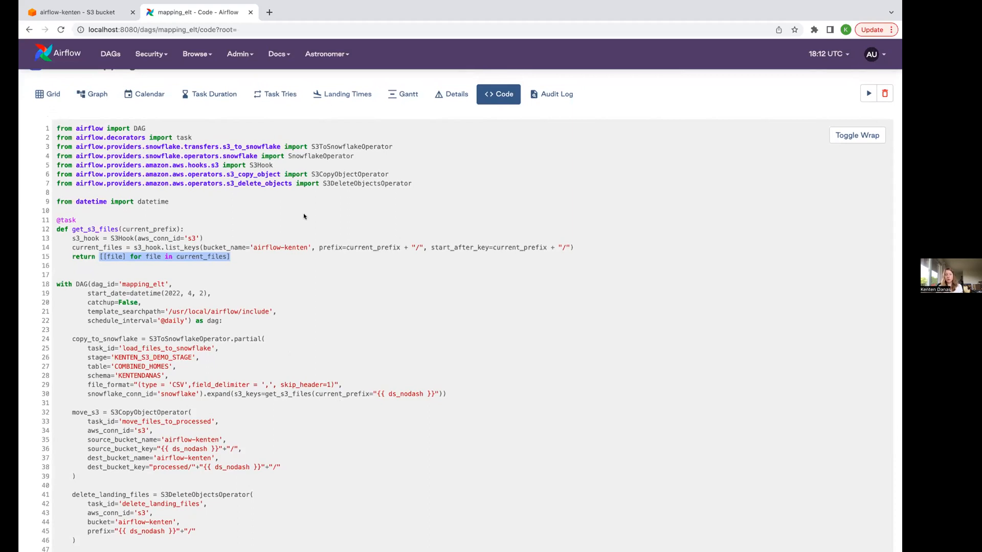
{"action": "scroll", "scroll_direction": "up", "scroll_amount": 3}
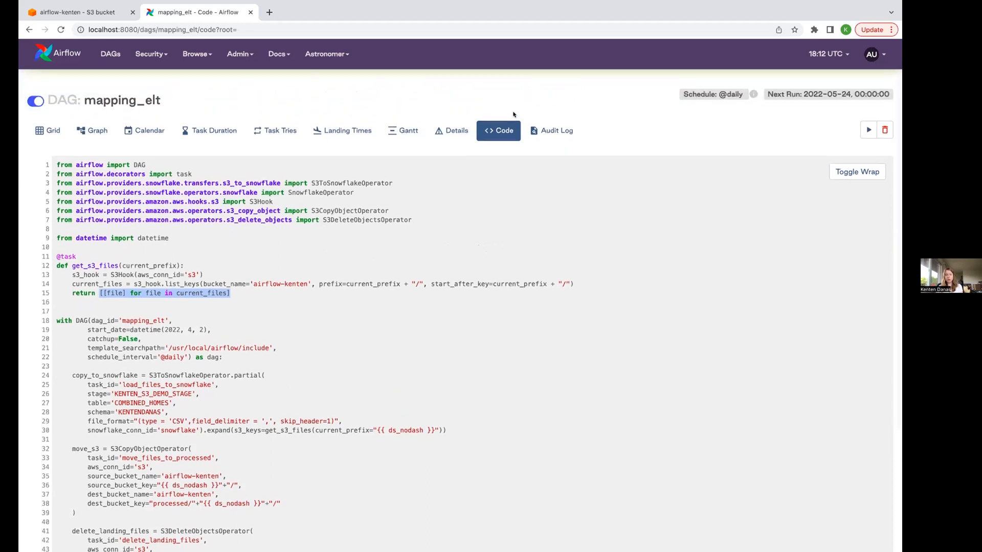